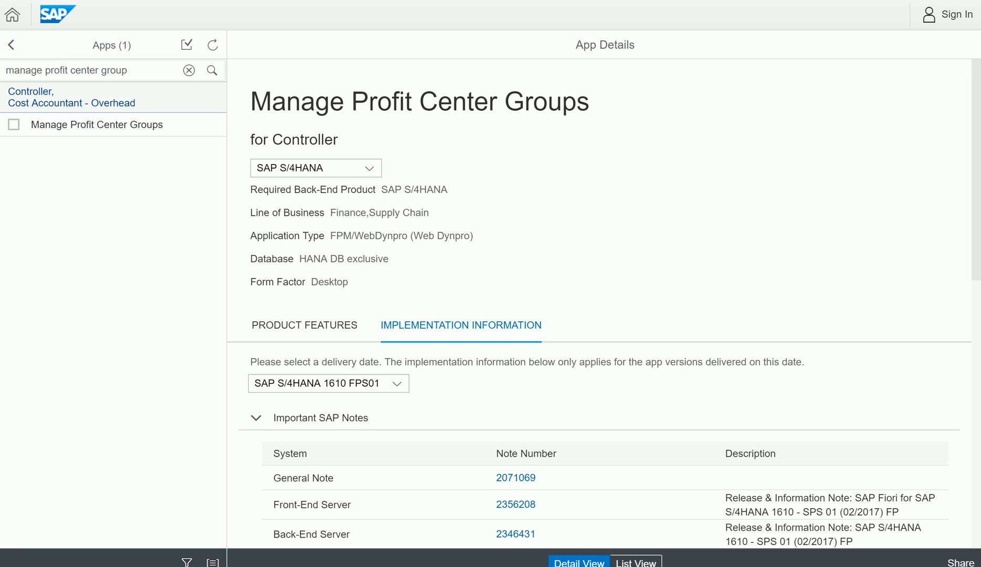
Clear the old search and filter the app list by the name 'profit center'.
left_click(189, 70)
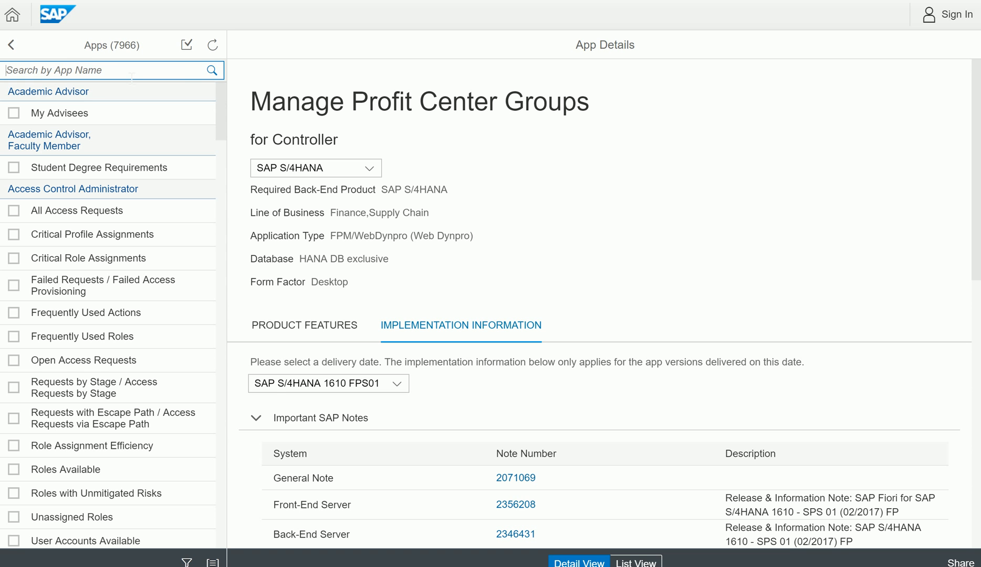
type("profit center")
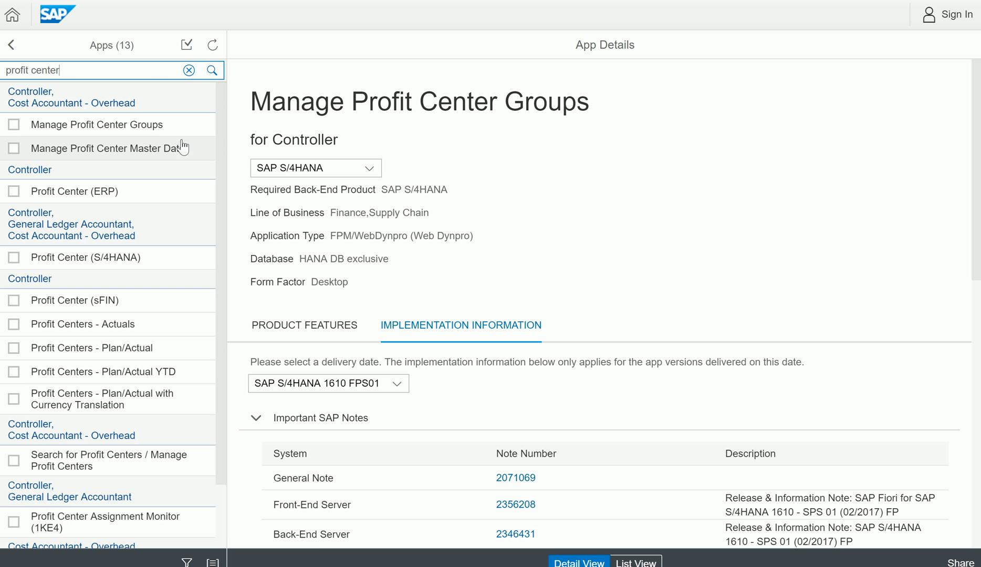
mouse_move(162, 191)
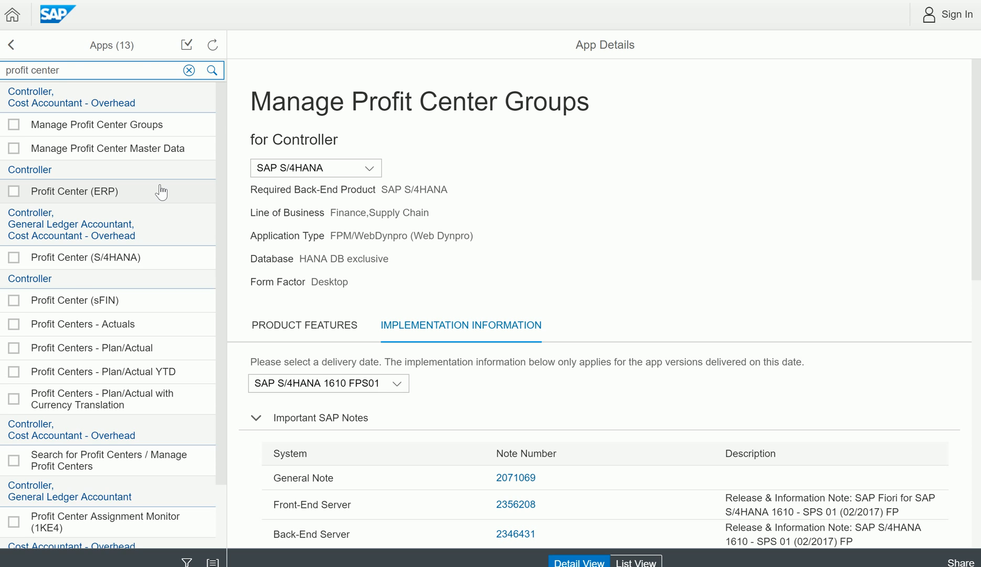
scroll("down", 3)
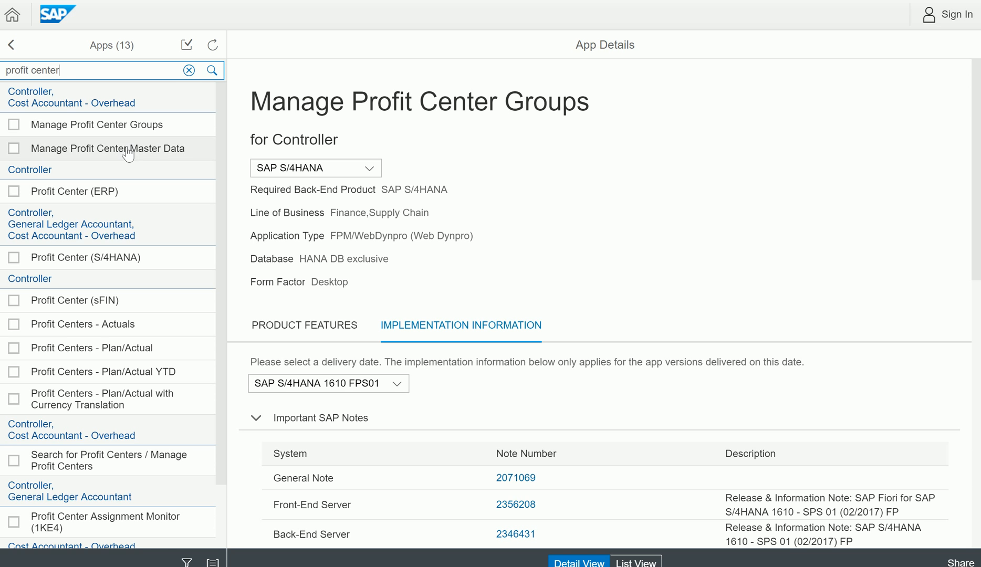
mouse_move(123, 162)
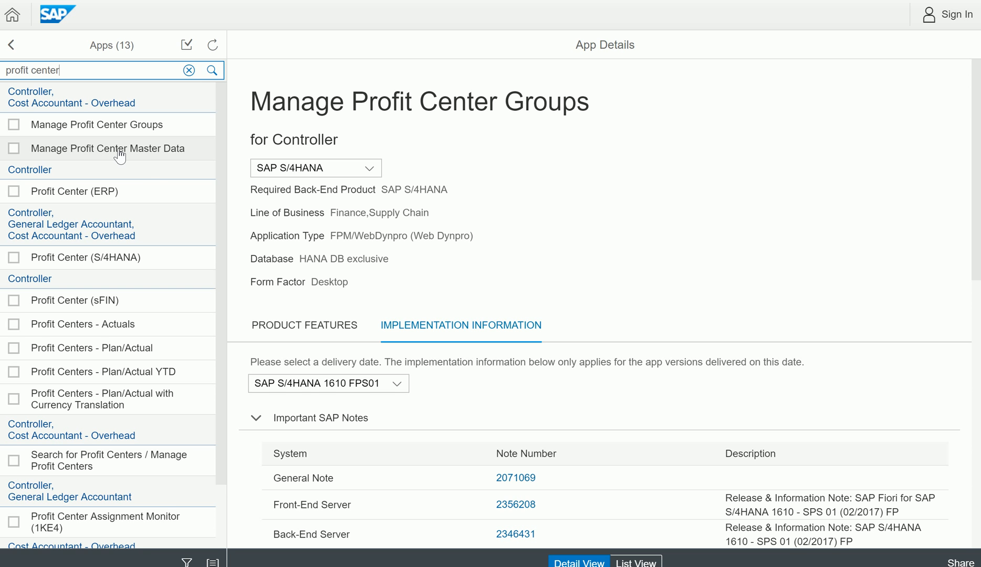
mouse_move(134, 145)
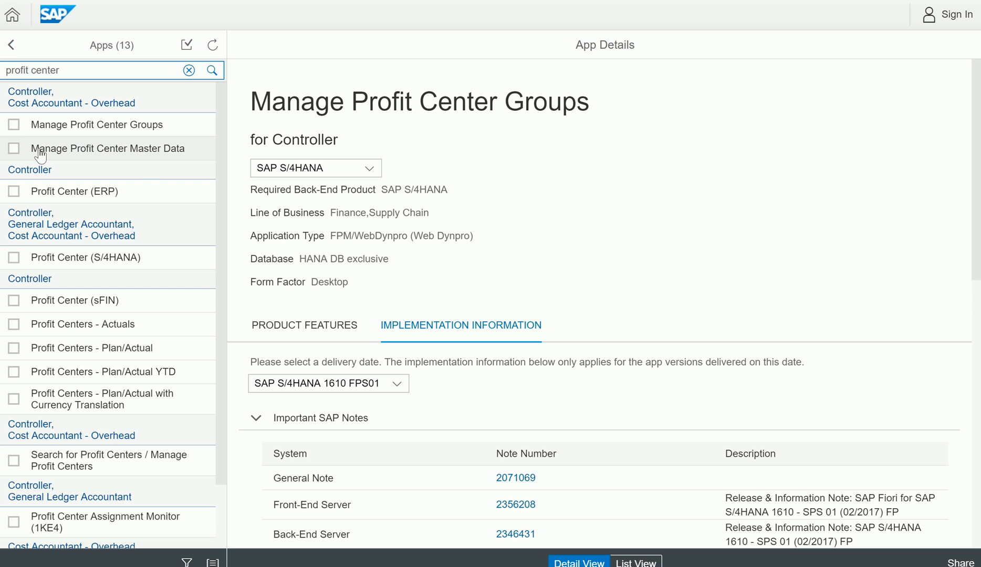
Select the Manage Profit Center Master Data app to show its details and implementation info.
left_click(14, 148)
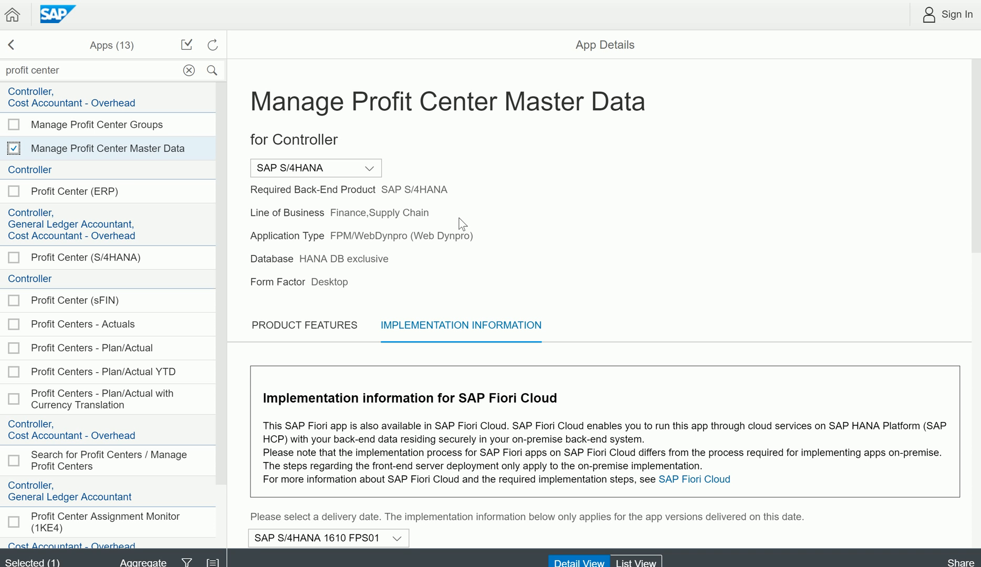
mouse_move(490, 204)
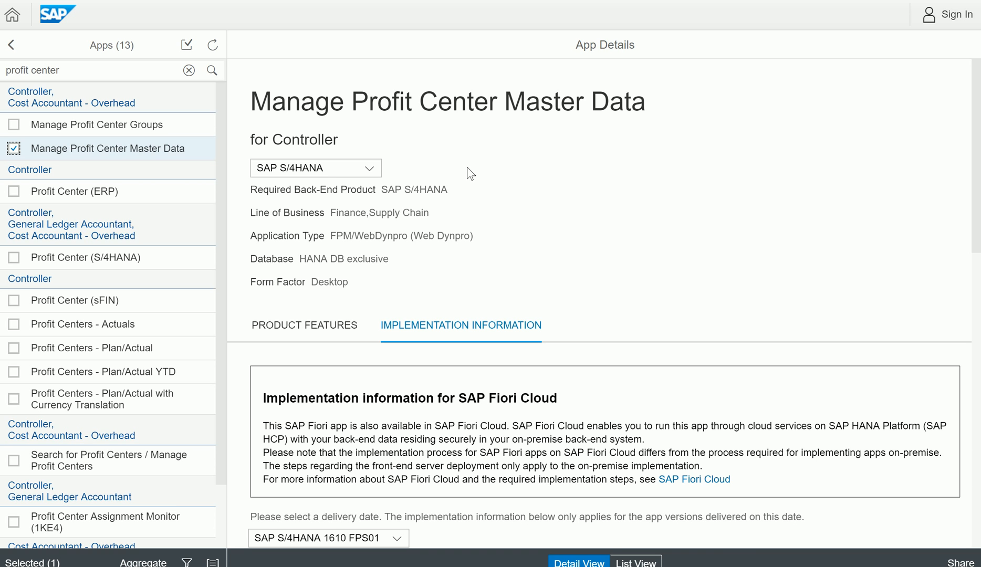
scroll("down", 3)
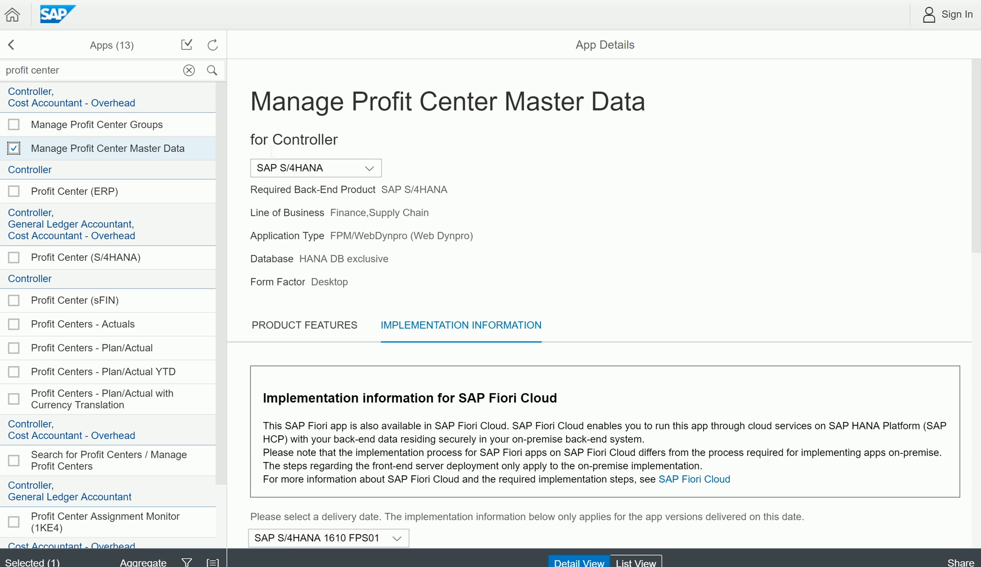
mouse_move(381, 137)
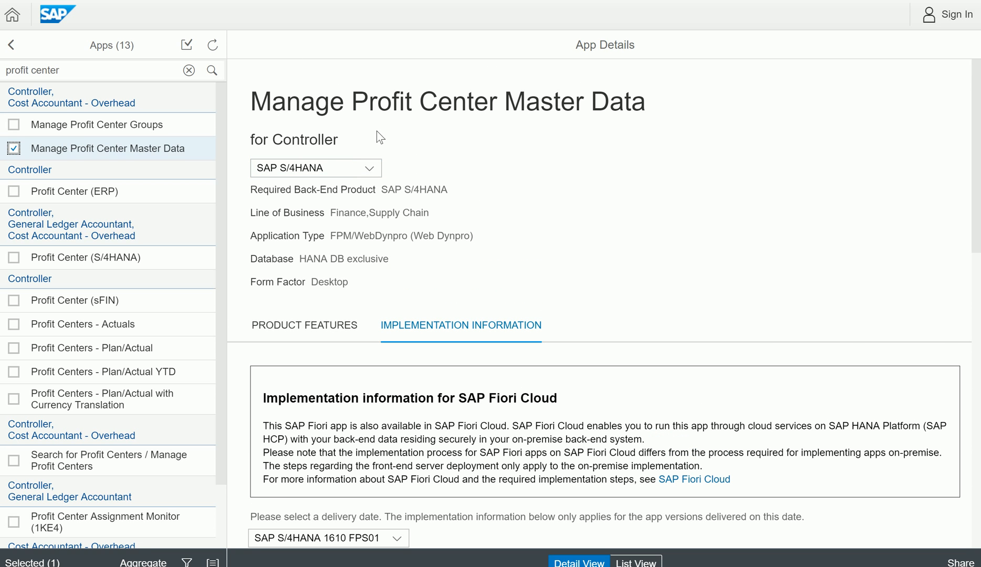
mouse_move(335, 122)
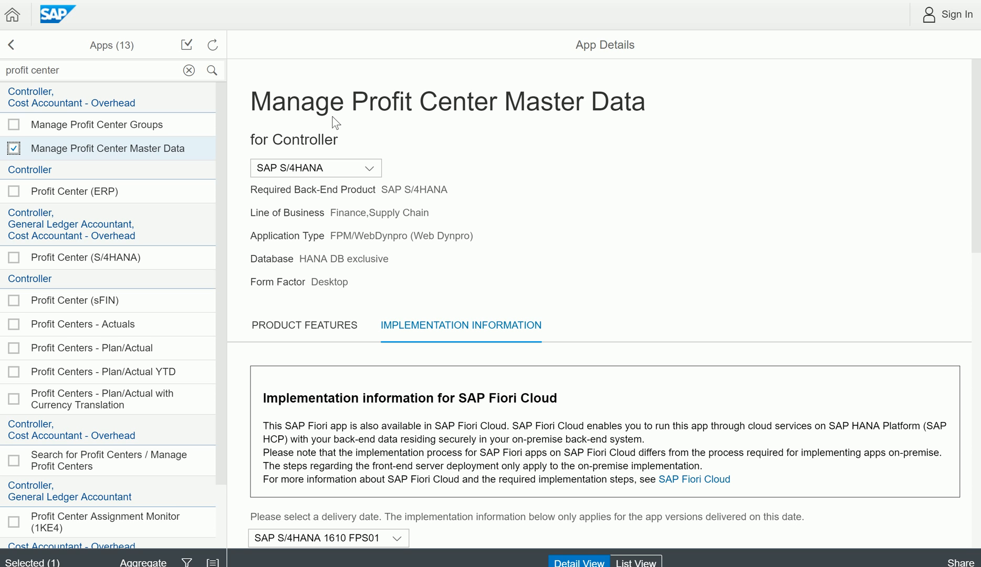
mouse_move(448, 209)
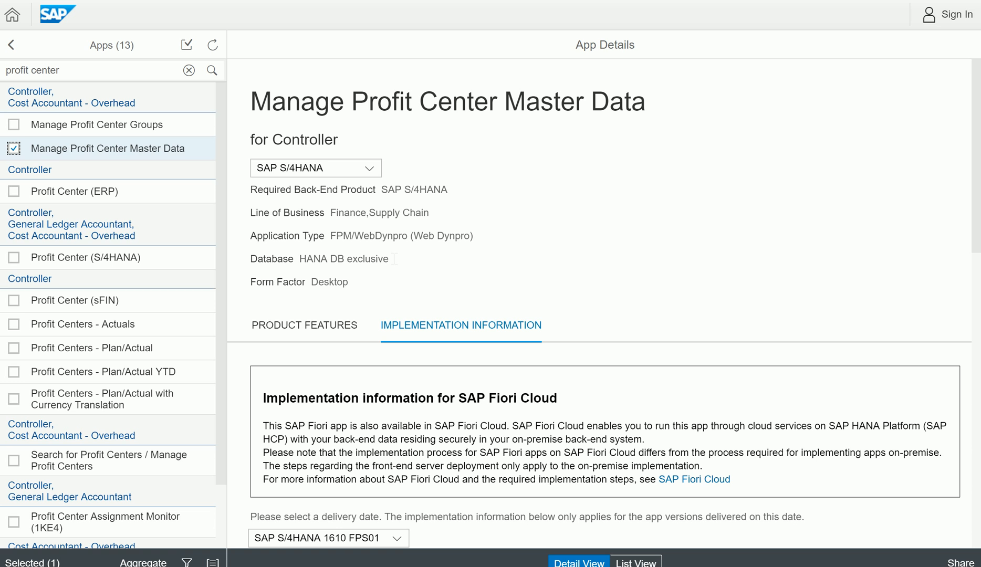
mouse_move(407, 278)
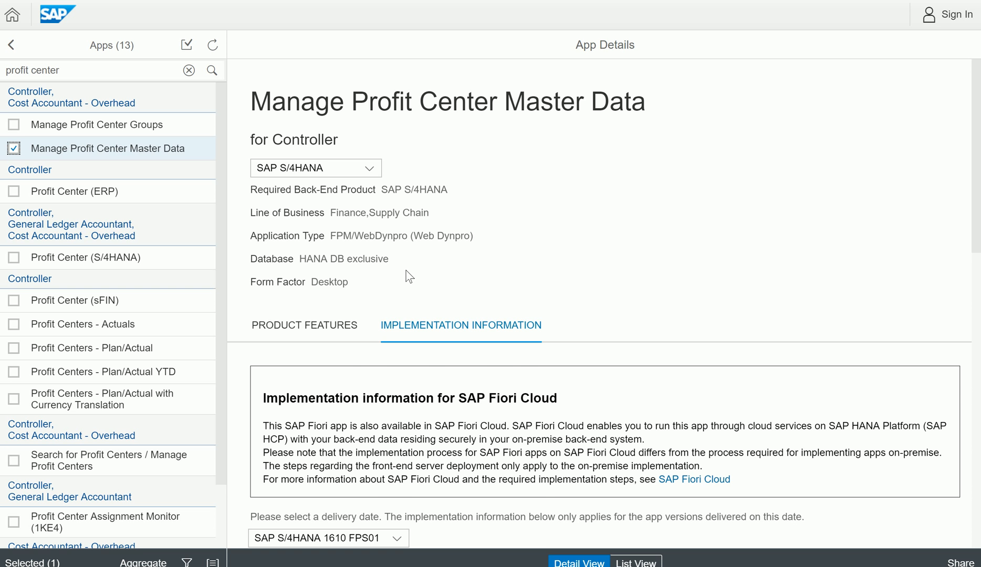
scroll("down", 3)
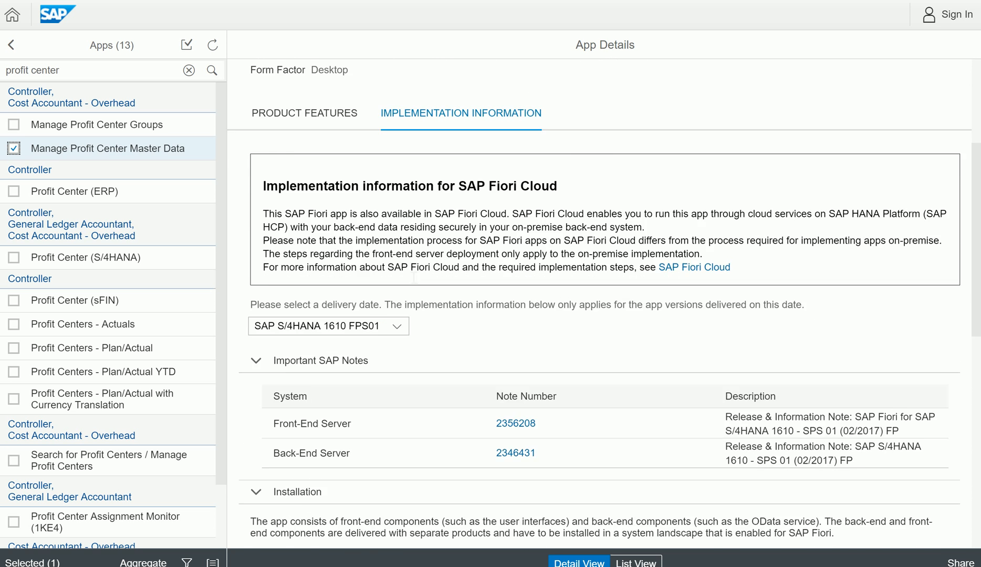
scroll("down", 3)
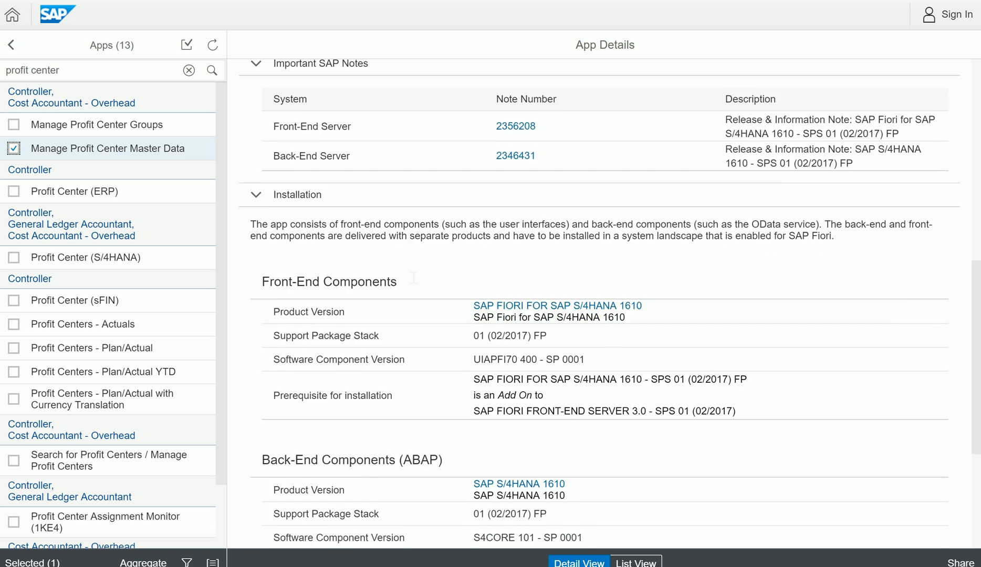
scroll("down", 3)
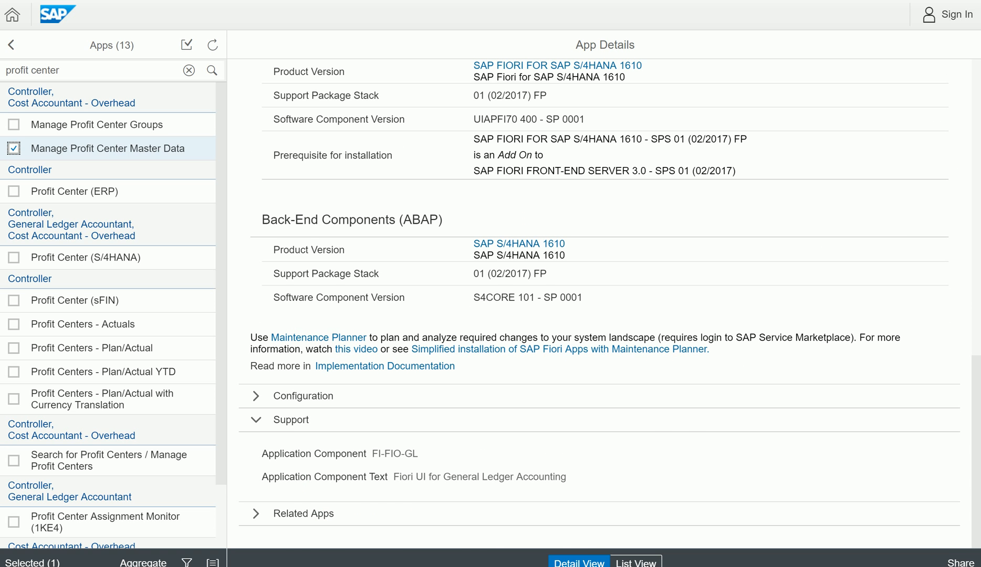
left_click(255, 395)
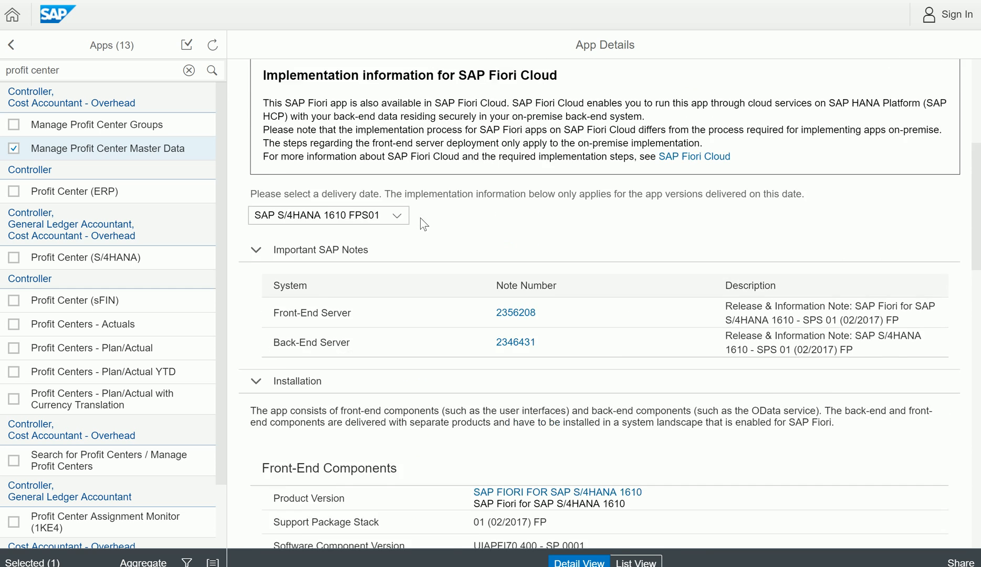
scroll("down", 3)
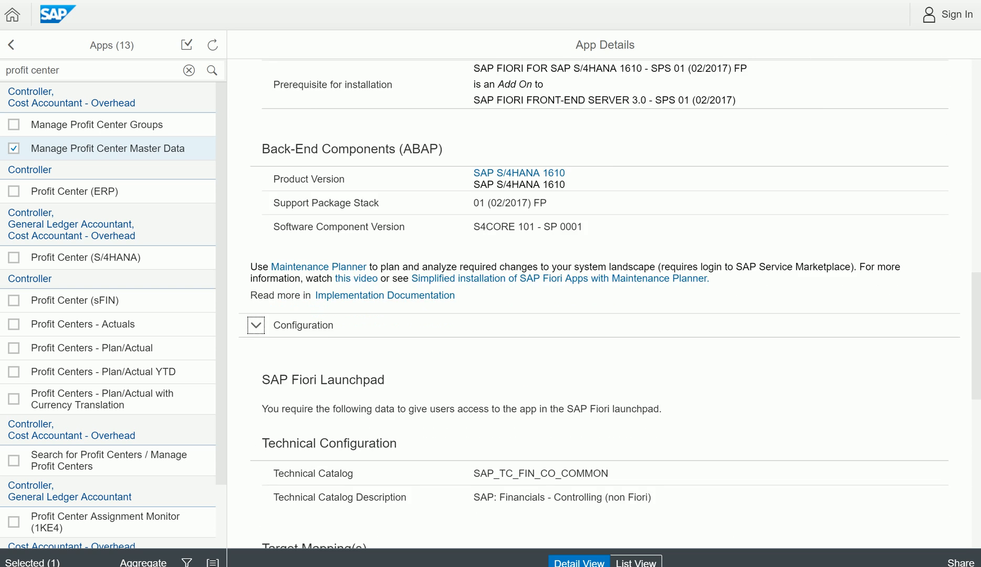
scroll("down", 3)
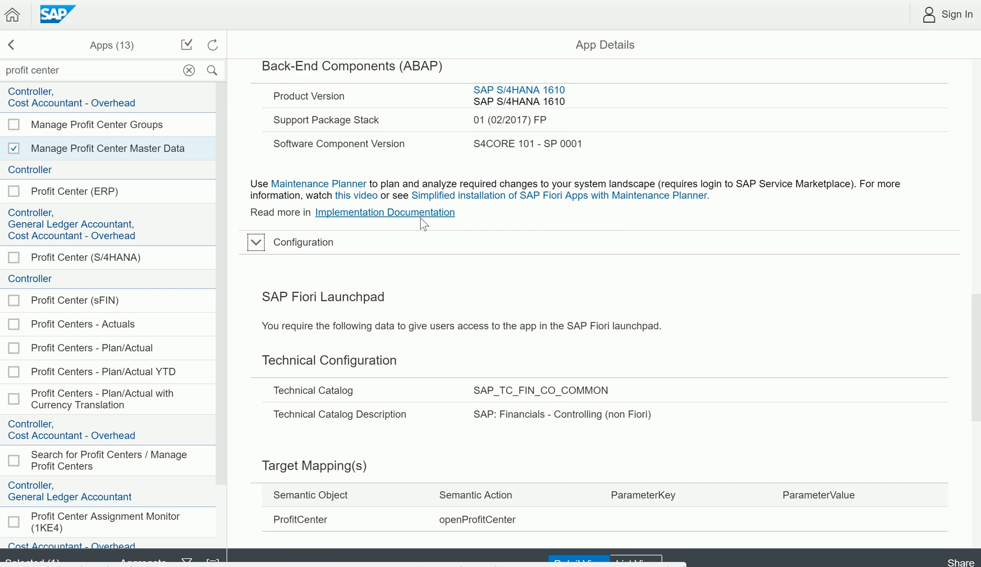
scroll("down", 3)
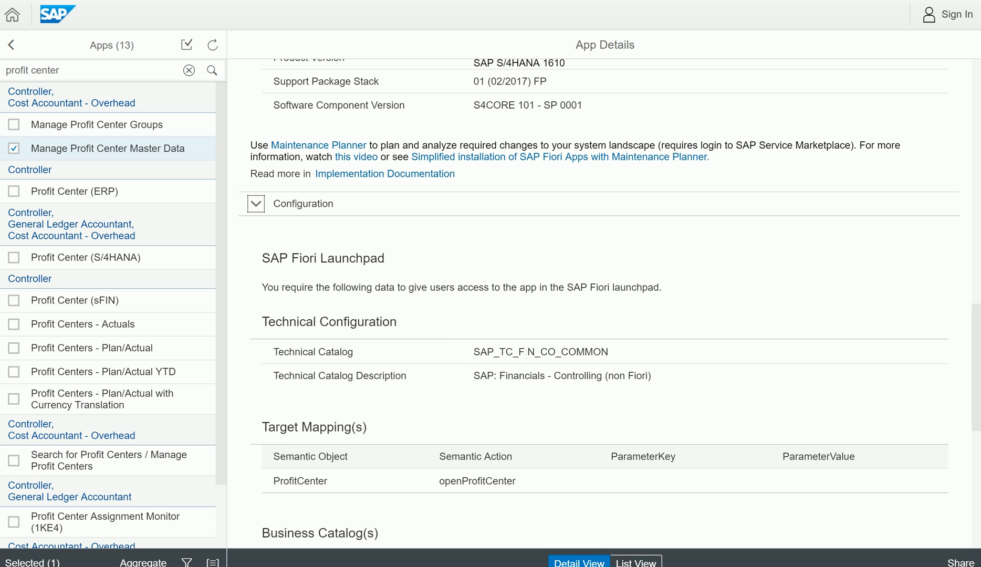
scroll("down", 3)
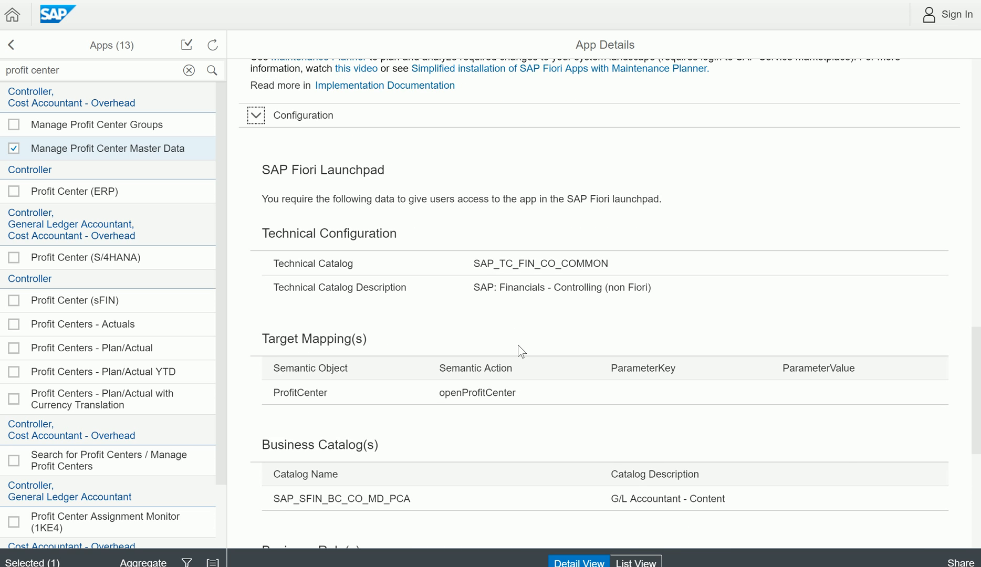
scroll("down", 3)
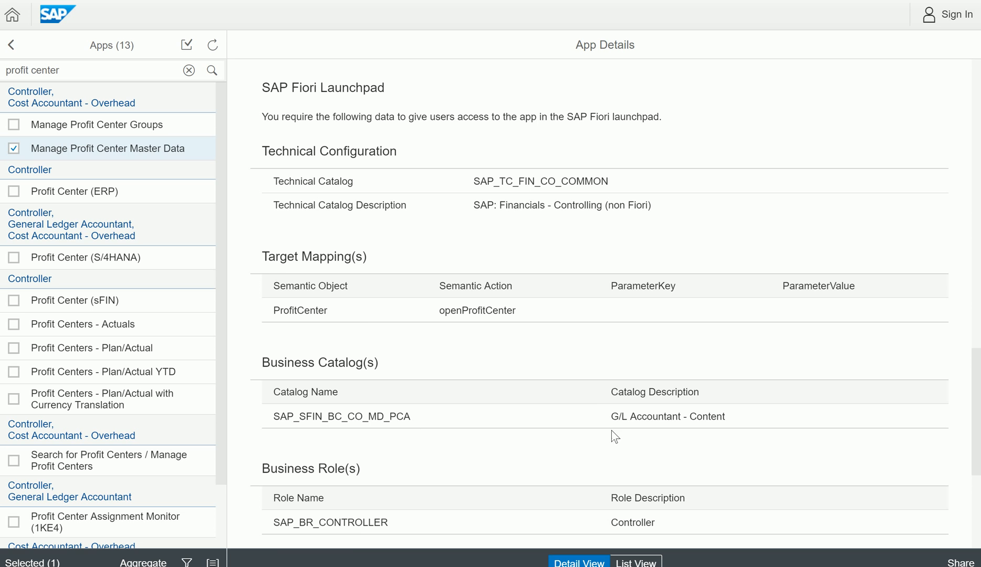
mouse_move(639, 425)
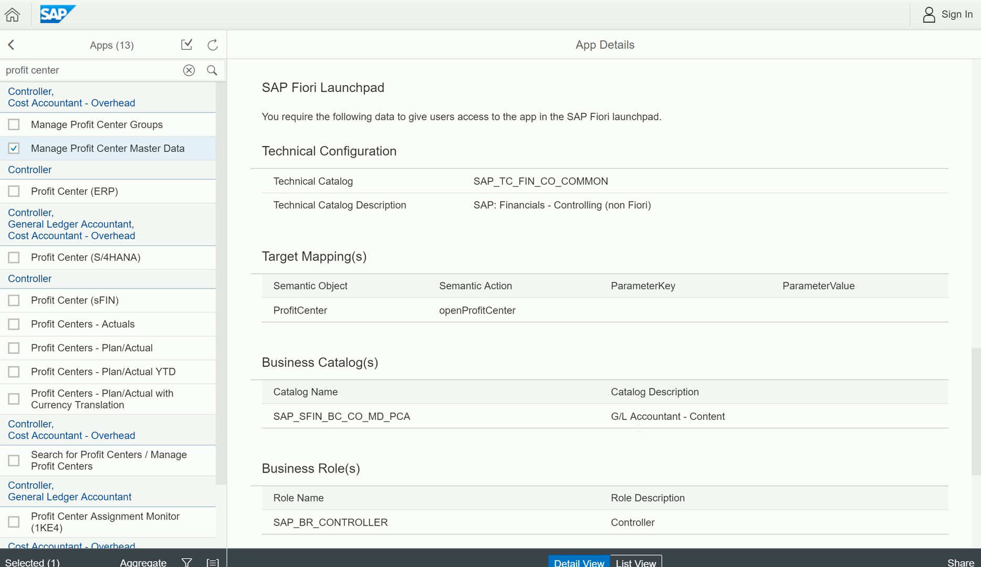
scroll("down", 3)
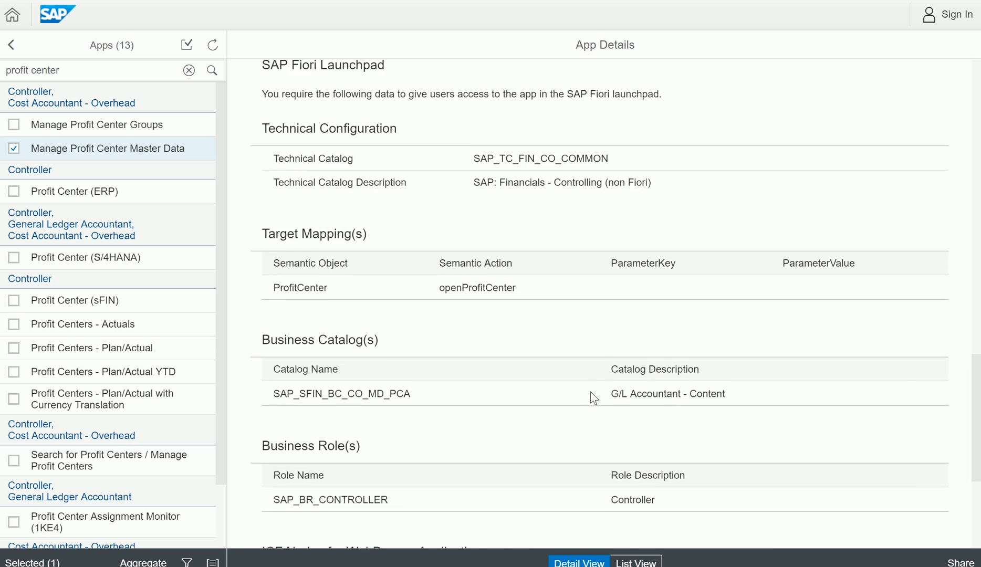
scroll("down", 3)
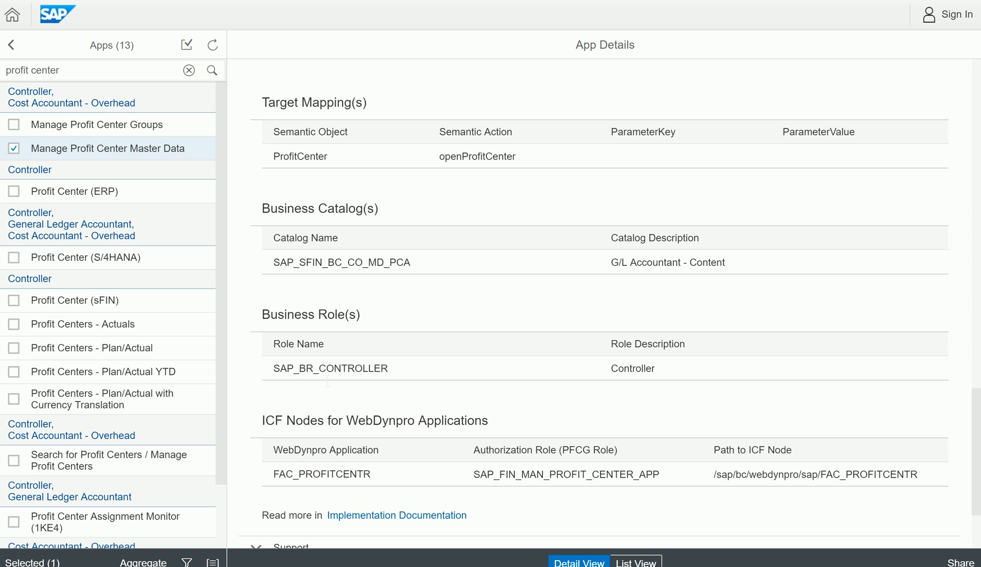
mouse_move(394, 377)
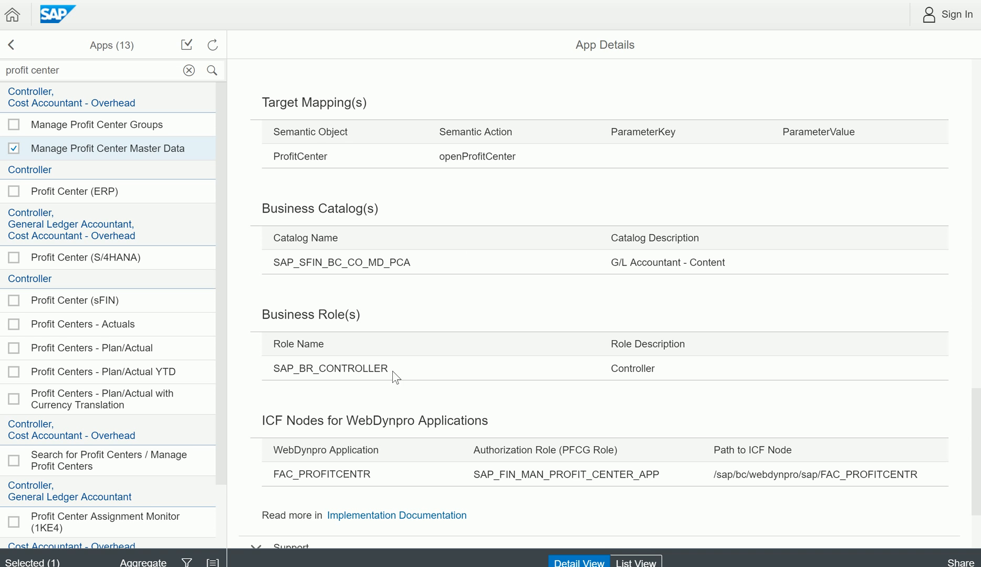
double_click(330, 368)
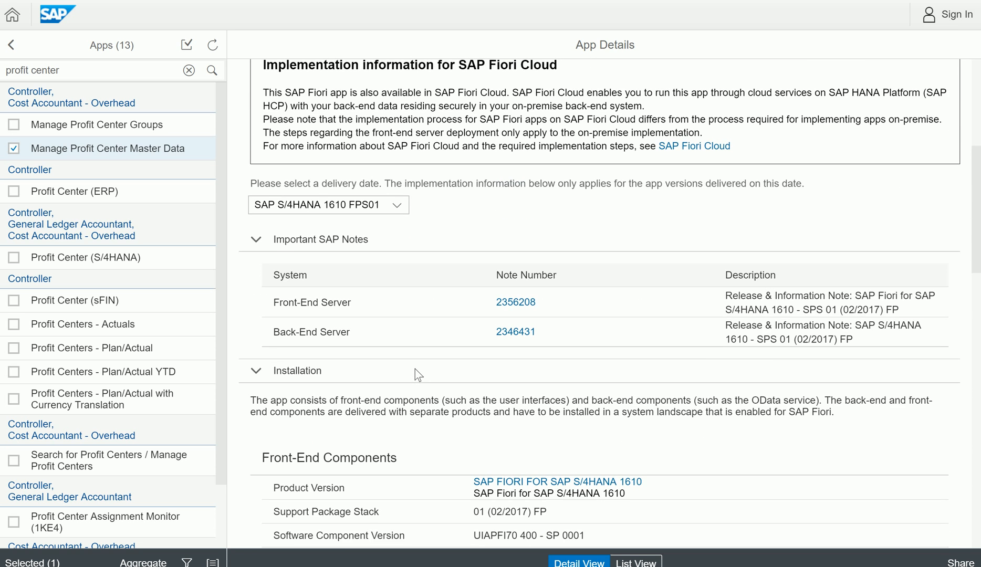
Show the Product Features description and screenshot of Manage Profit Center Master Data.
scroll("up", 3)
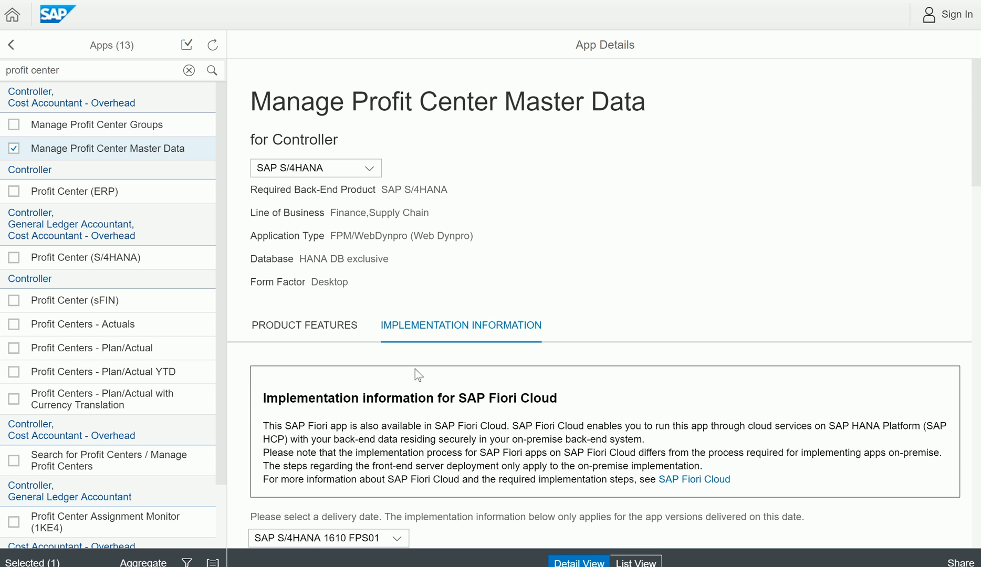
mouse_move(427, 327)
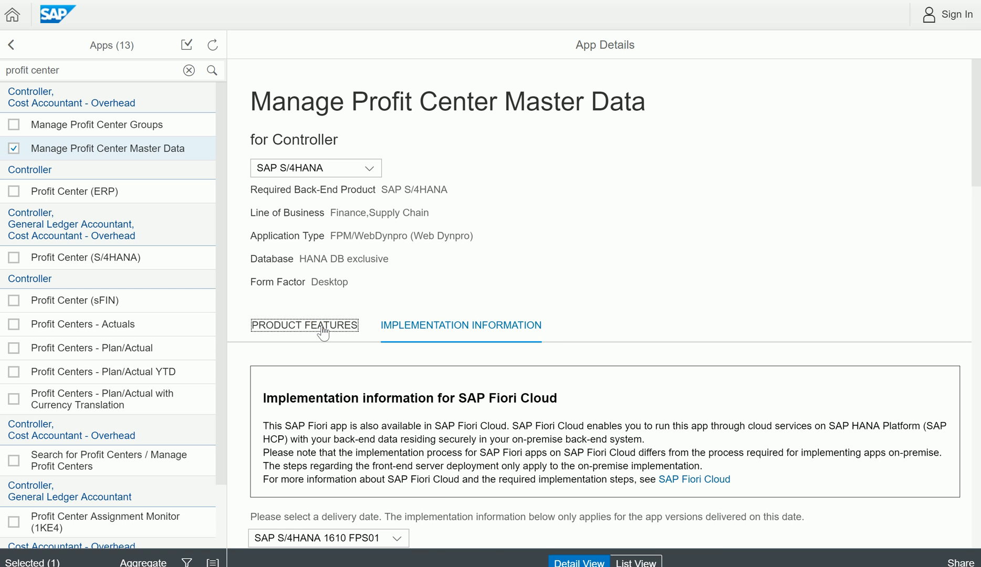
left_click(305, 326)
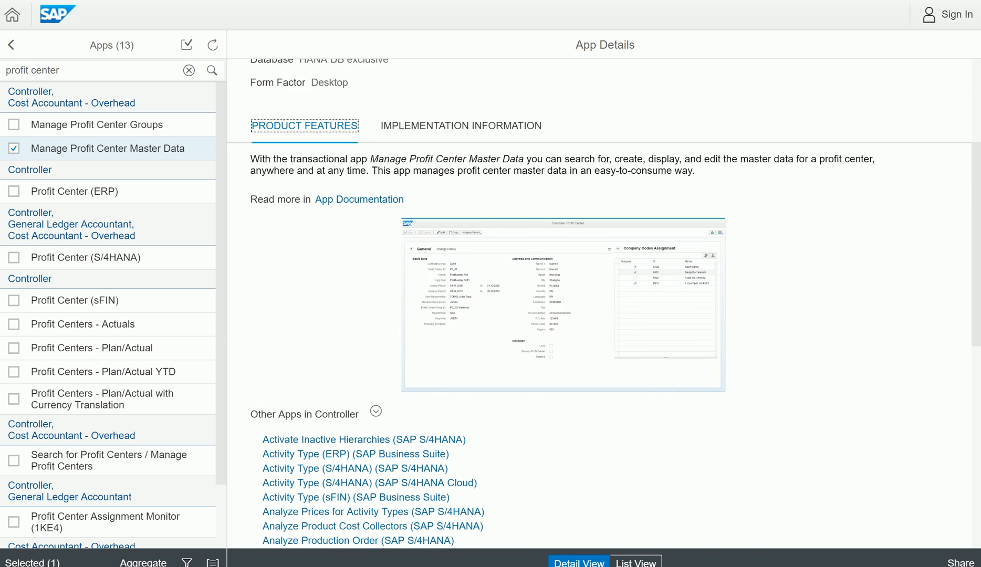
scroll("down", 3)
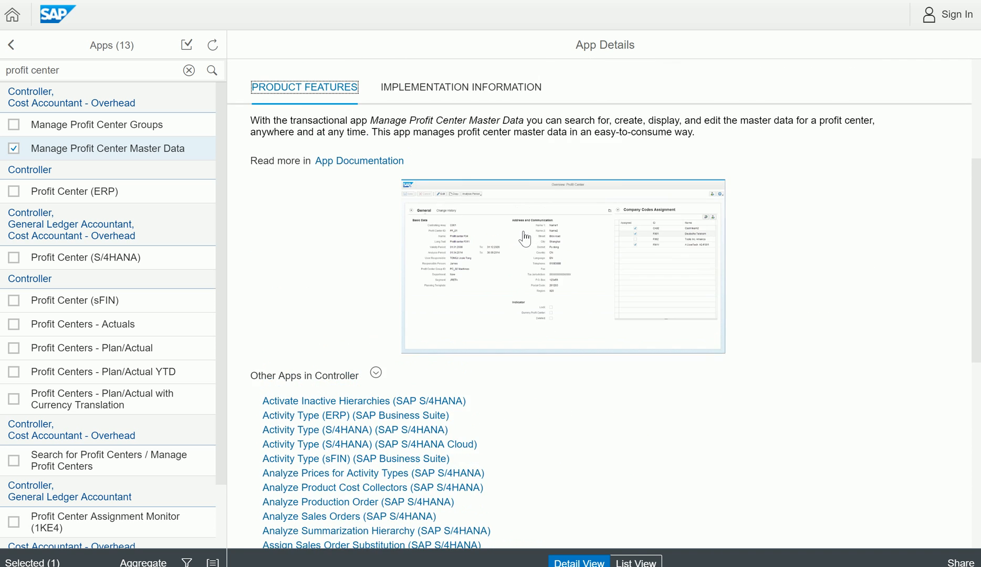
scroll("down", 3)
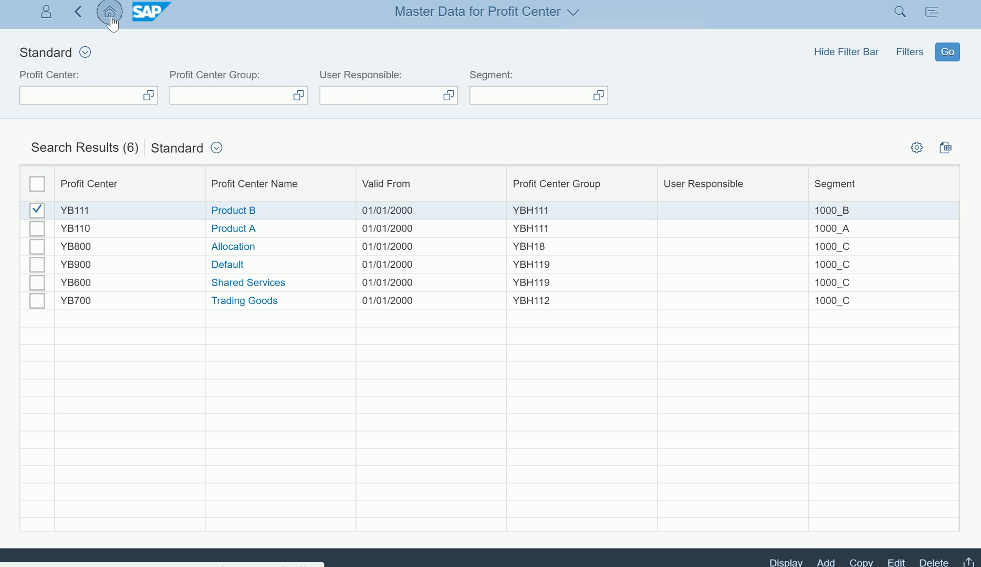
Return to the launchpad home page with the My Home tiles.
left_click(109, 11)
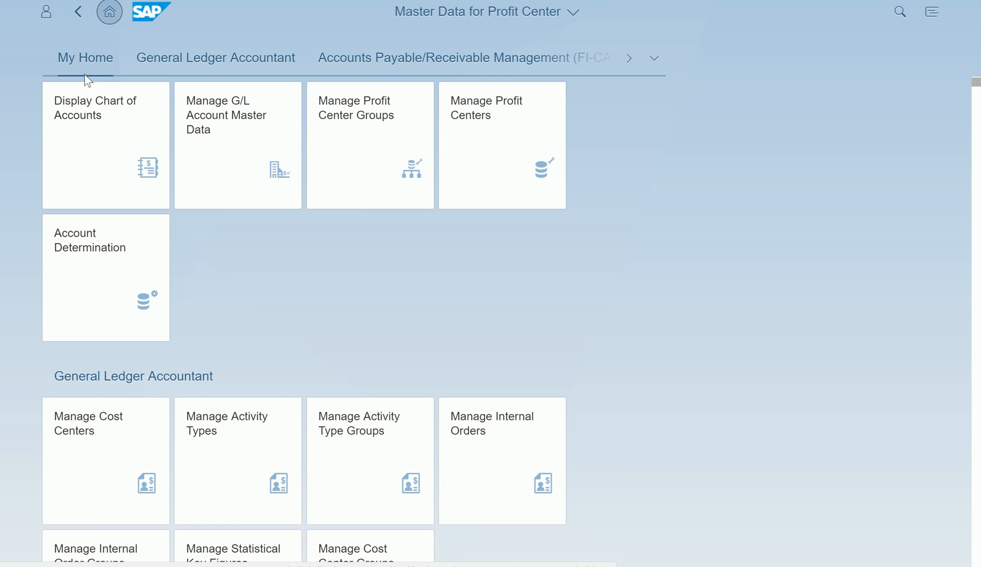
left_click(108, 11)
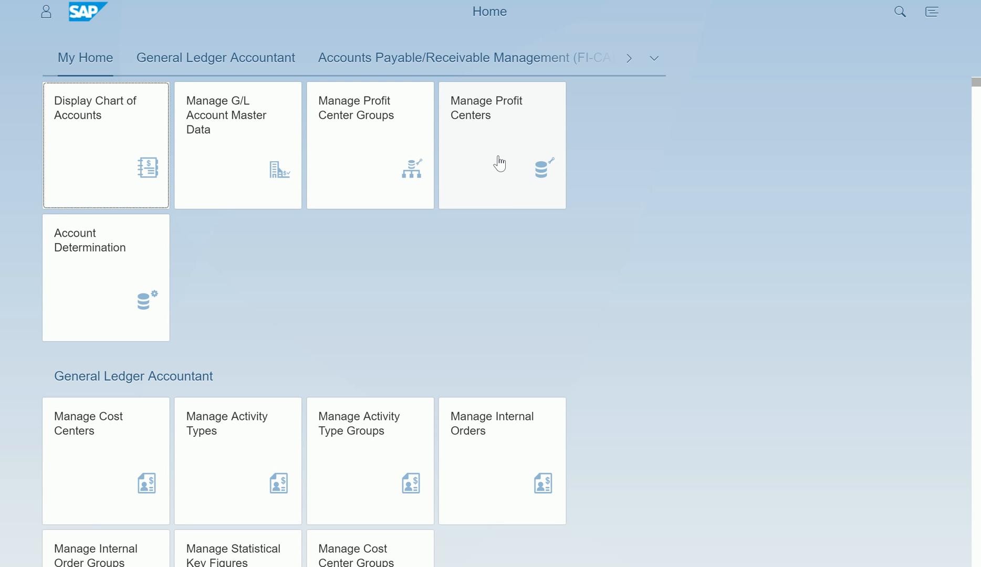
mouse_move(471, 206)
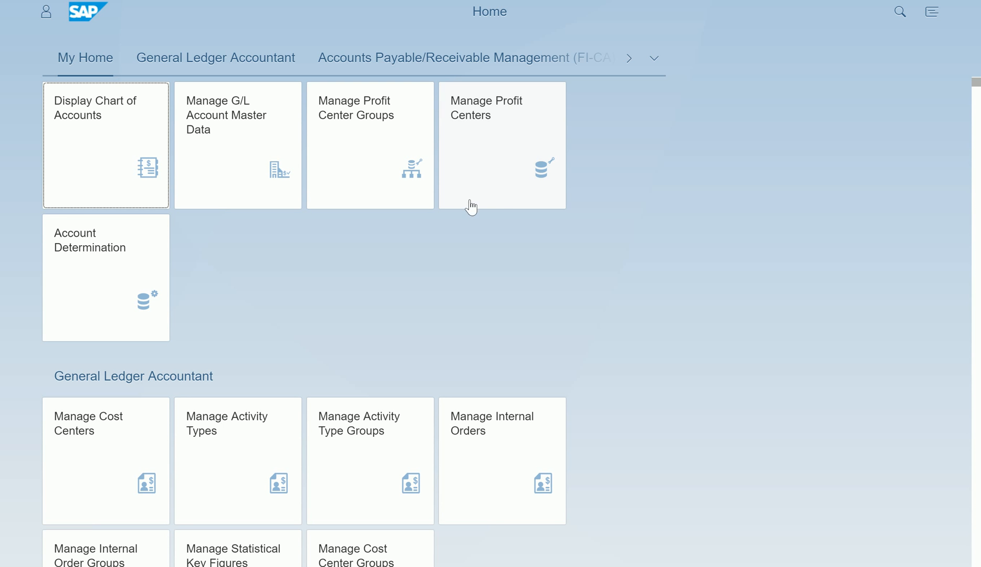
mouse_move(532, 124)
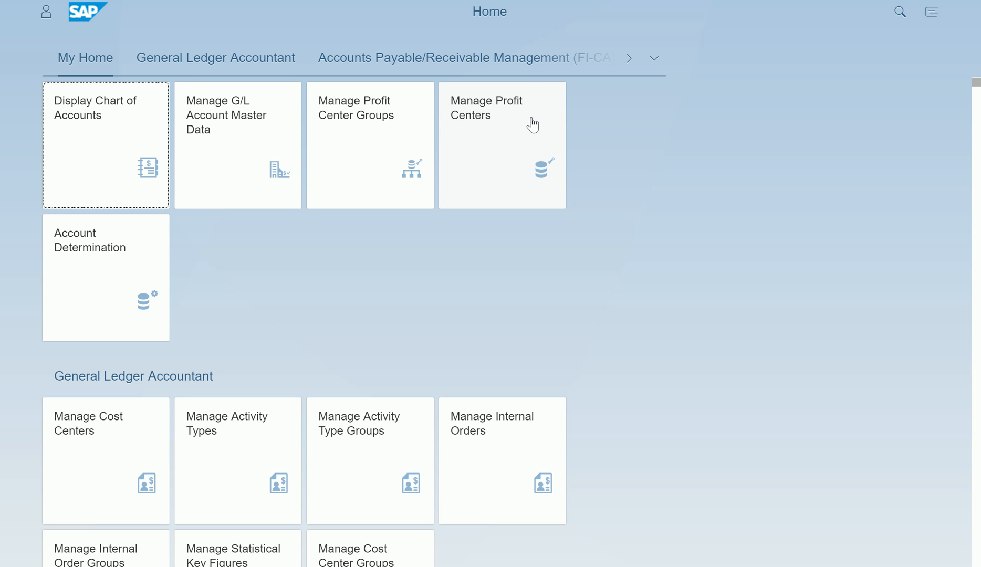
mouse_move(525, 153)
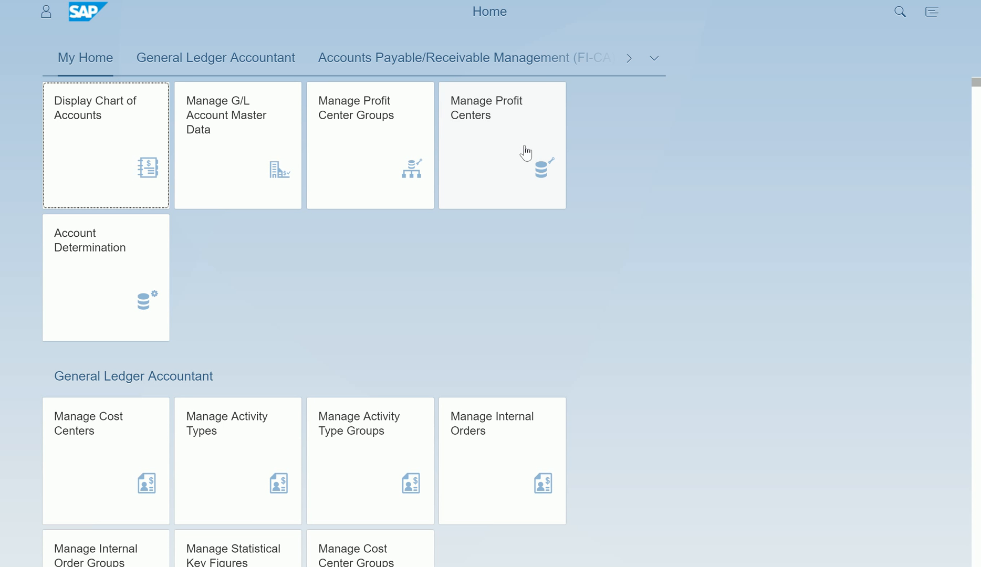
mouse_move(507, 153)
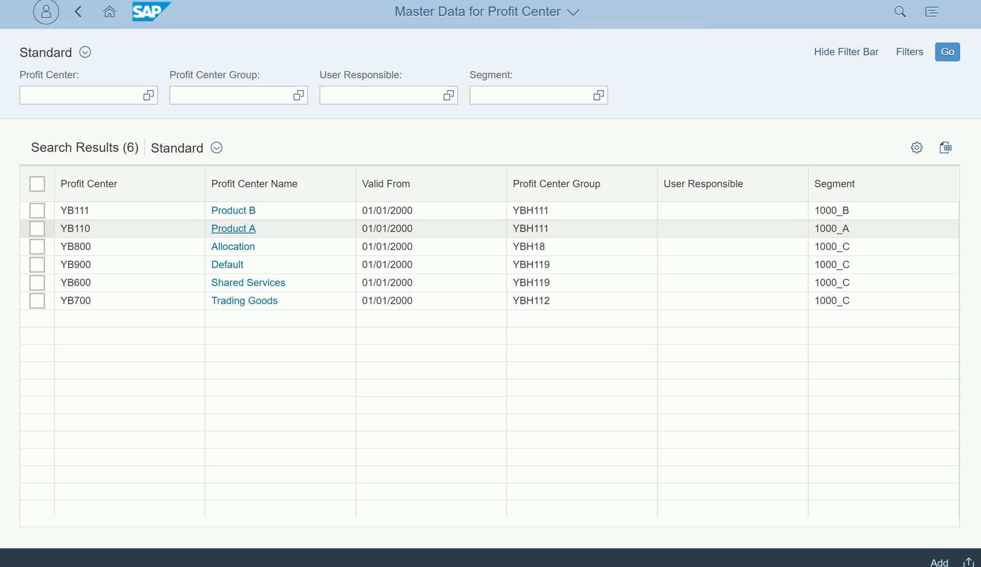
Mark the YB111 (Product B) row in the profit center search results.
left_click(37, 210)
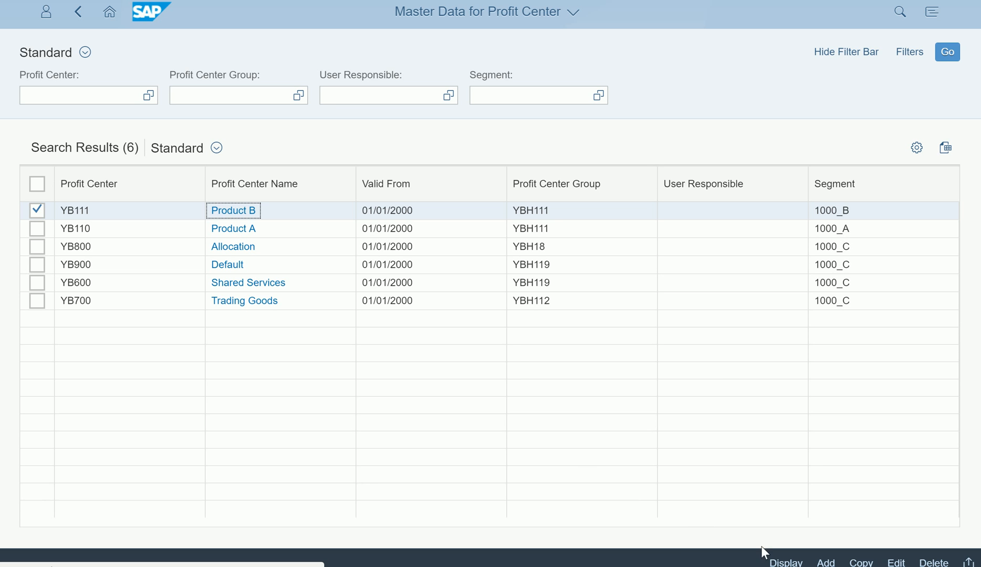
Display profit center YB111 and review its basic data and company codes 1710 and 1720.
left_click(233, 210)
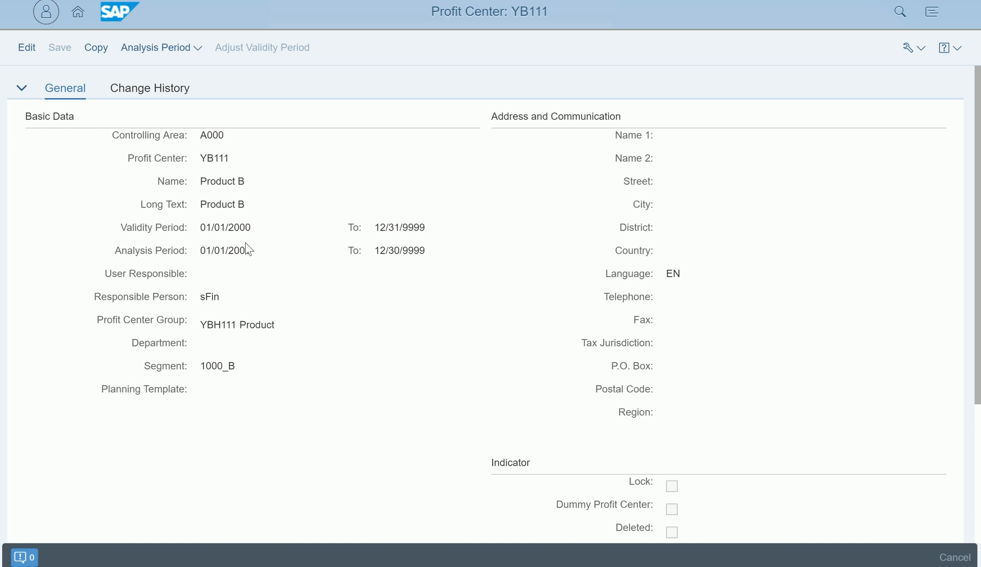
mouse_move(303, 300)
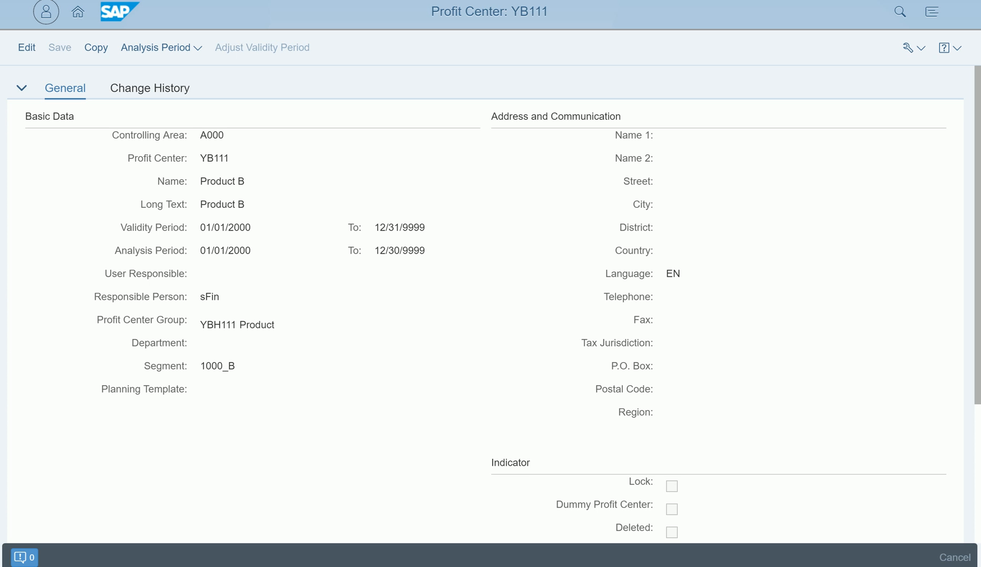
mouse_move(218, 204)
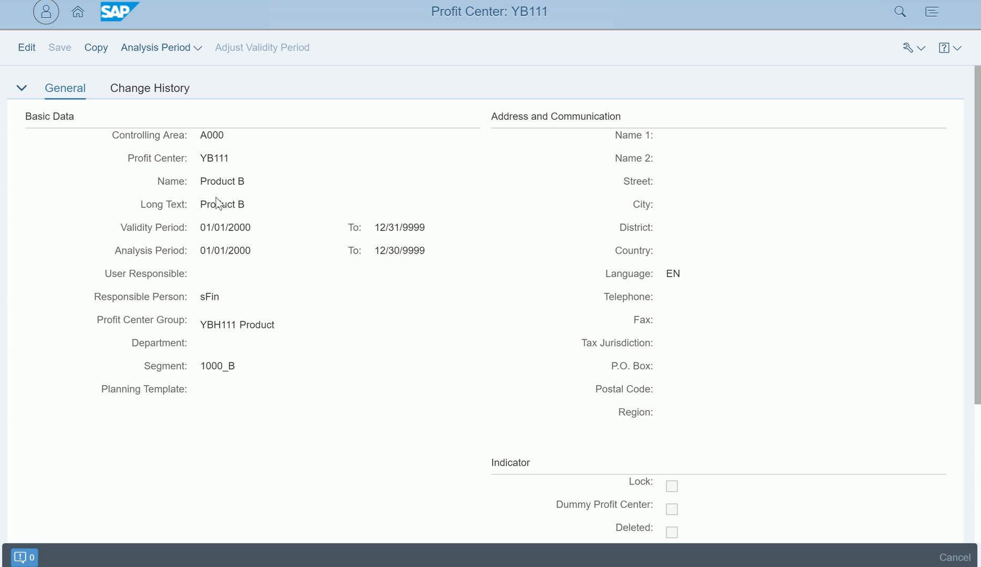
scroll("down", 3)
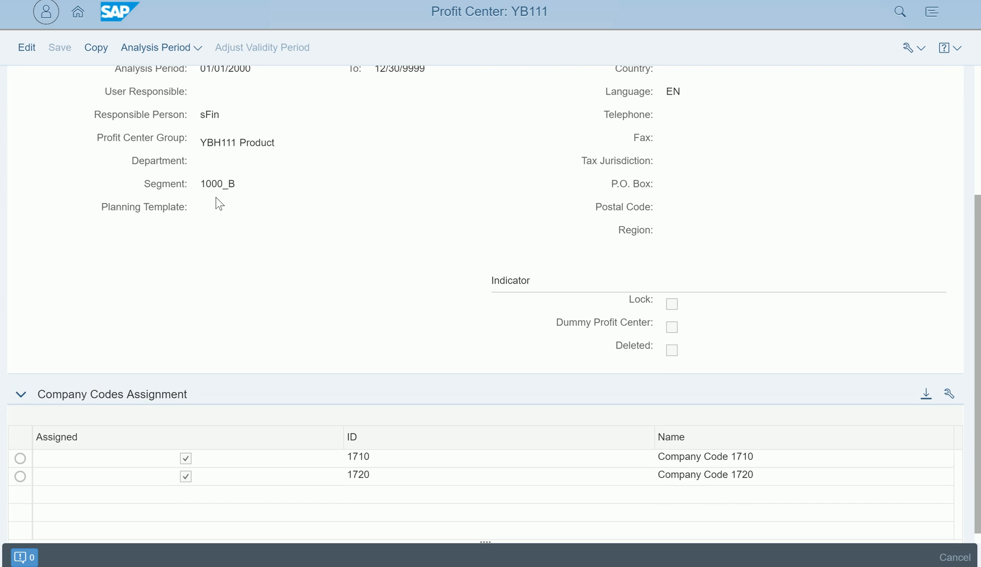
scroll("down", 3)
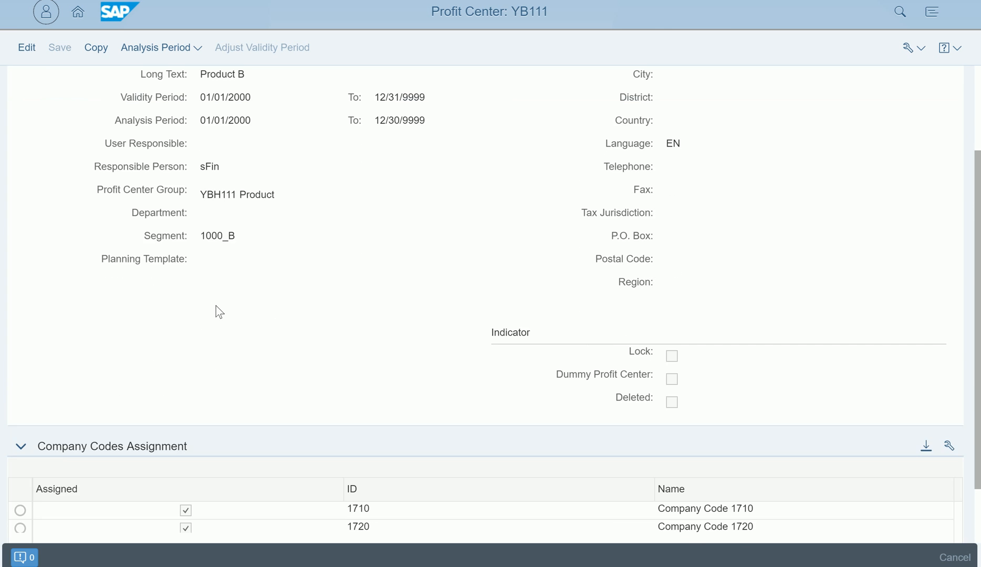
scroll("up", 3)
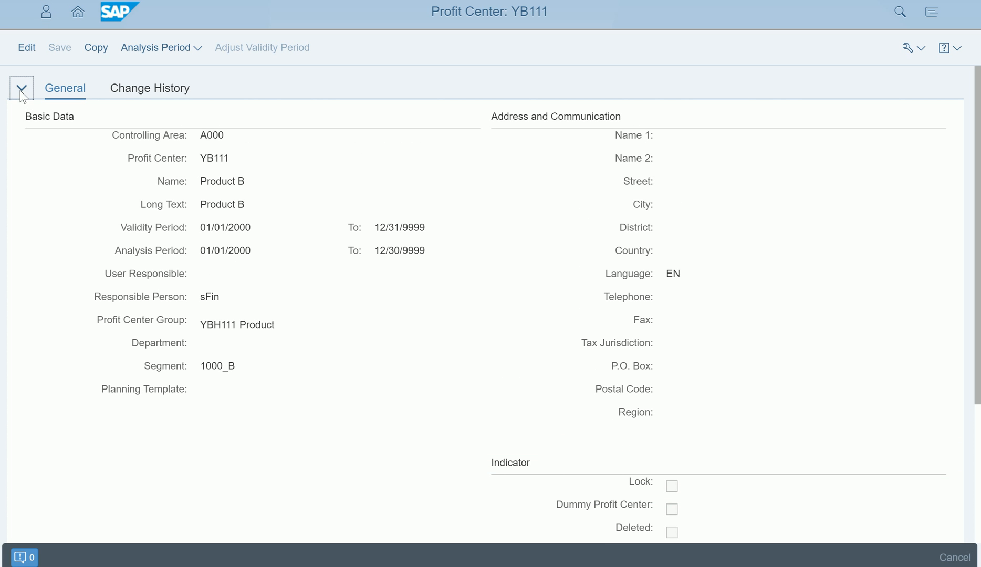
Collapse YB111's general data section, leaving the company code assignments visible.
left_click(21, 87)
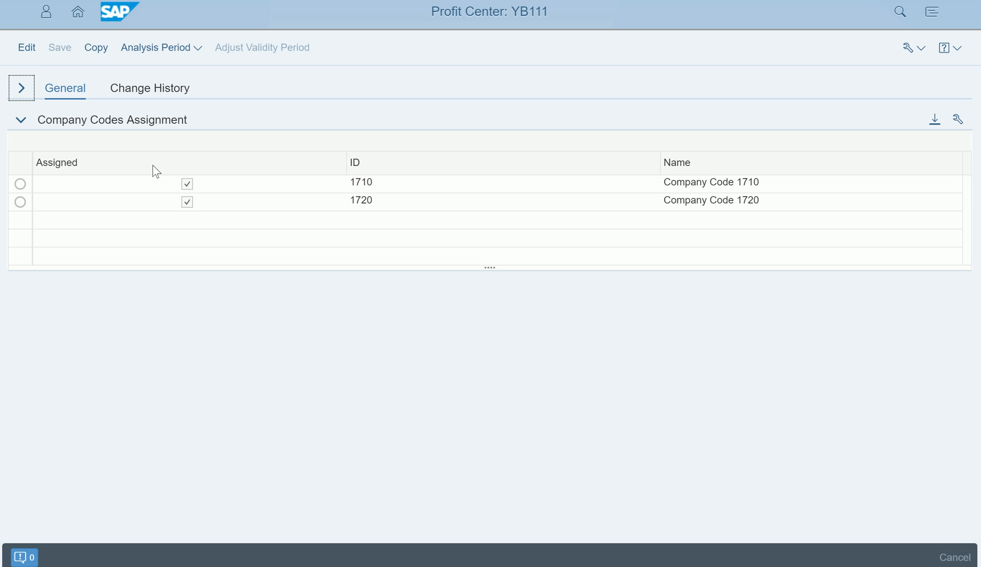
mouse_move(254, 239)
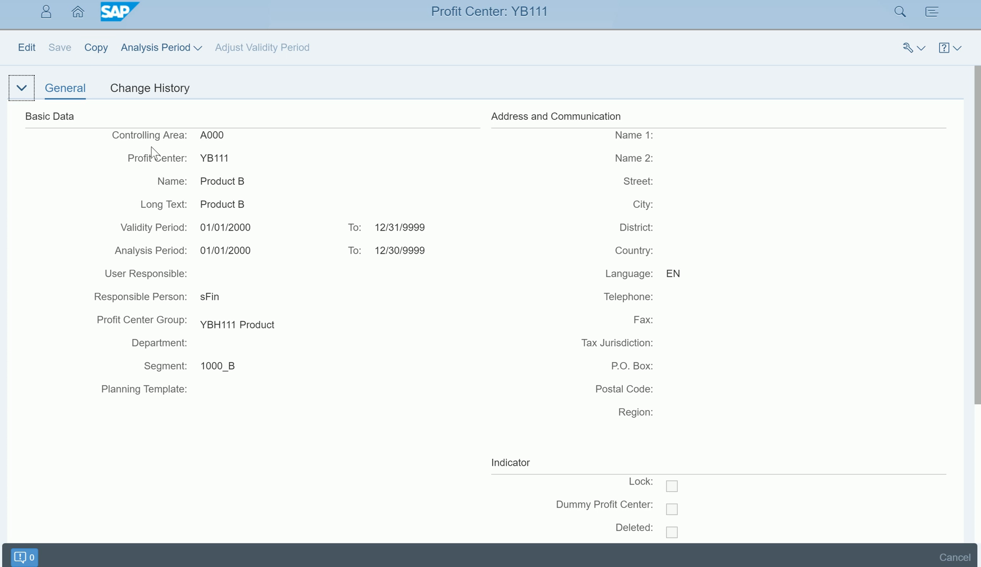
mouse_move(179, 106)
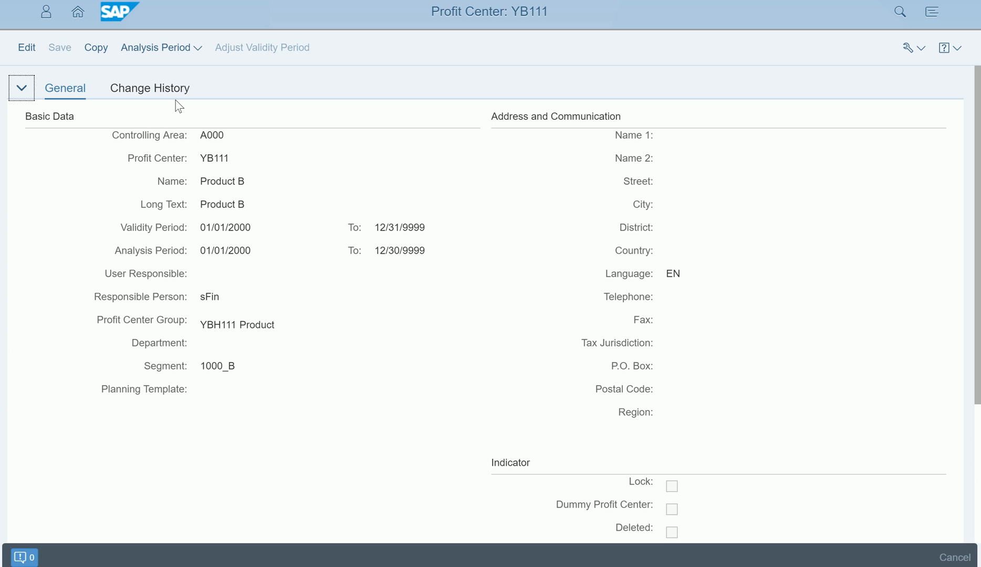
mouse_move(93, 75)
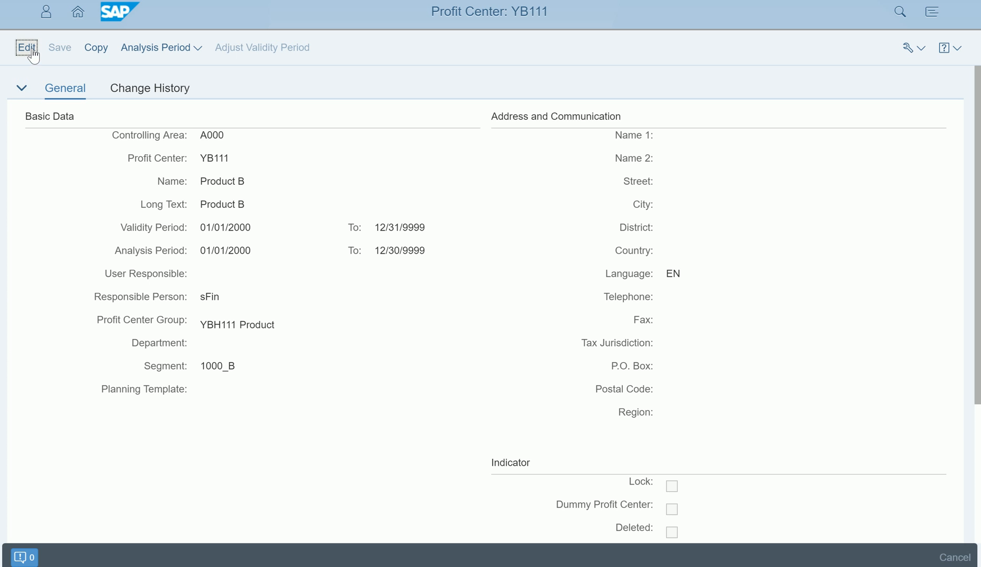
Switch YB111 to edit mode and review the Indicator section and company code assignments.
left_click(25, 47)
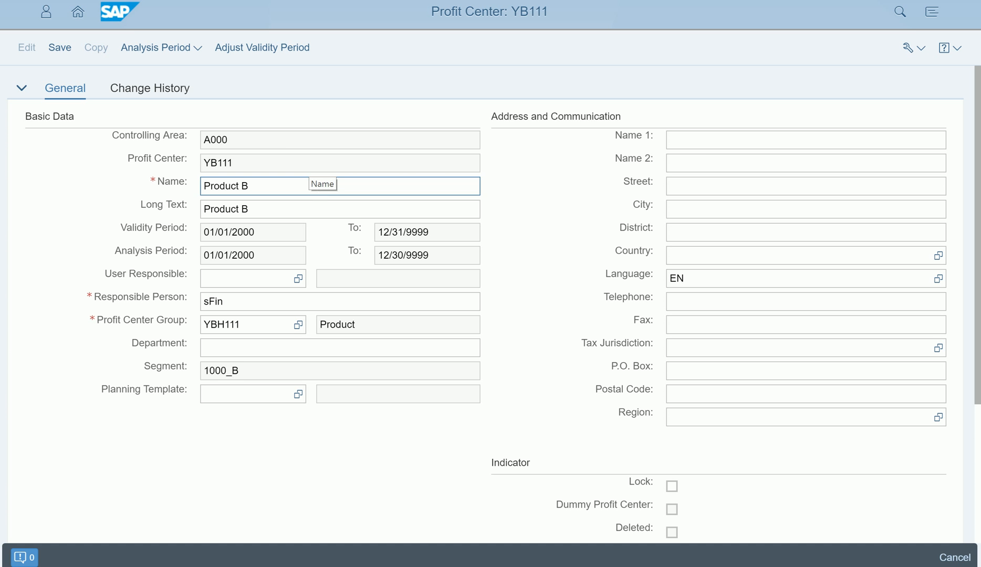
left_click(806, 370)
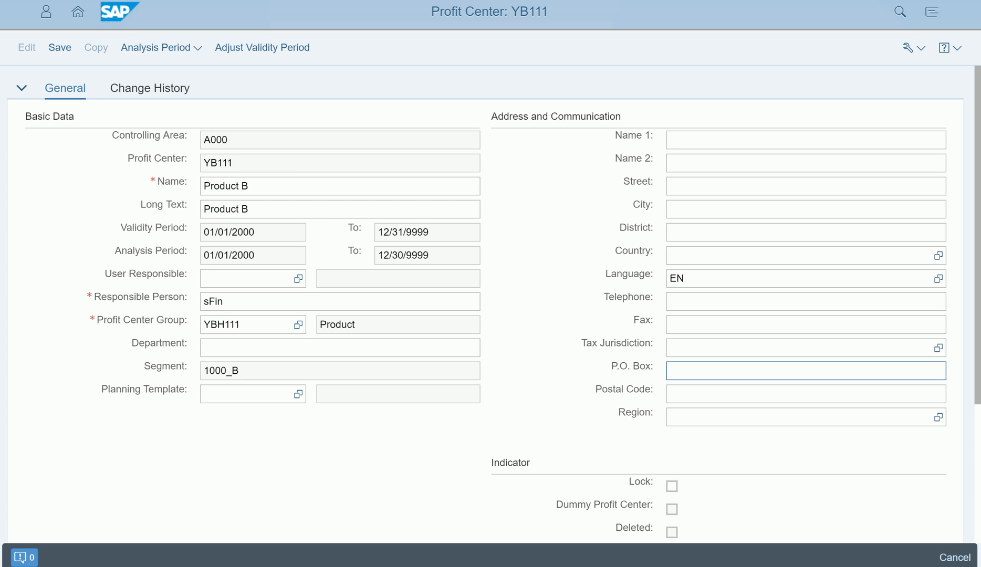
scroll("down", 3)
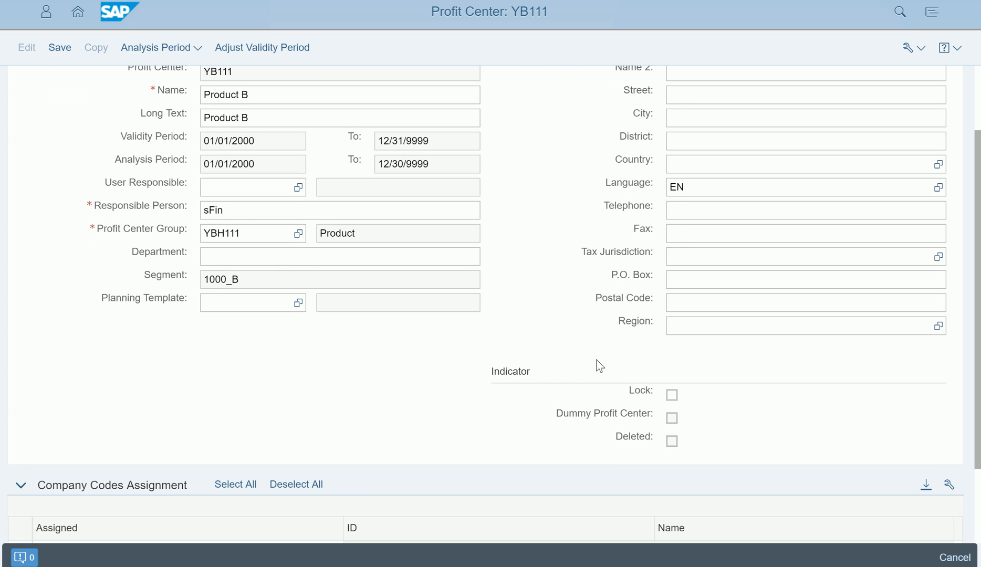
left_click(672, 395)
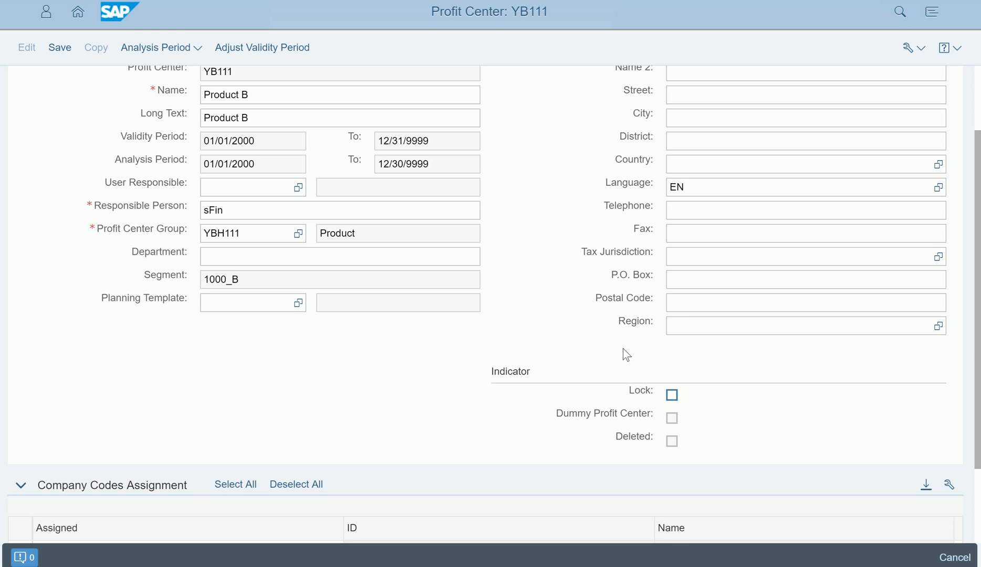
scroll("down", 3)
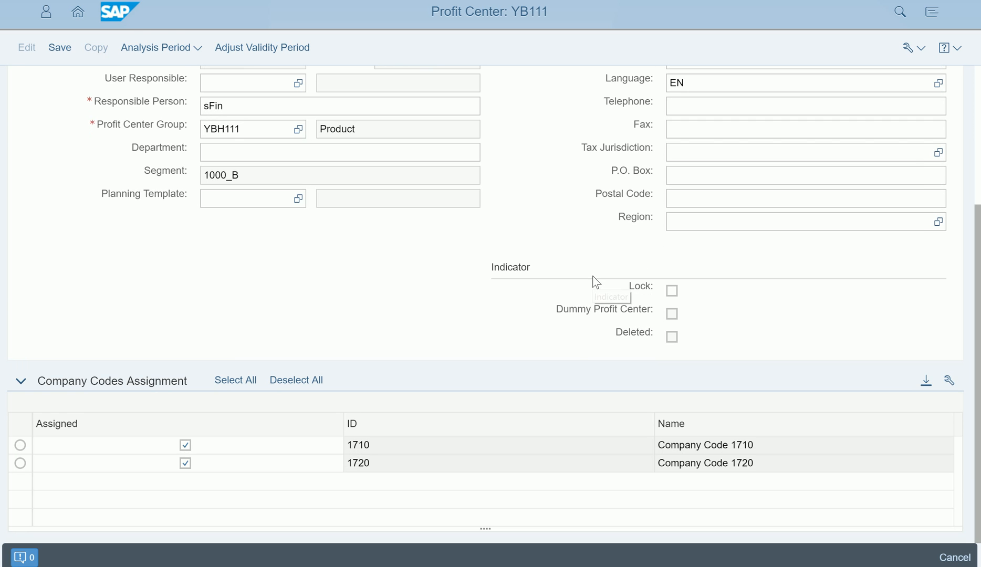
mouse_move(596, 283)
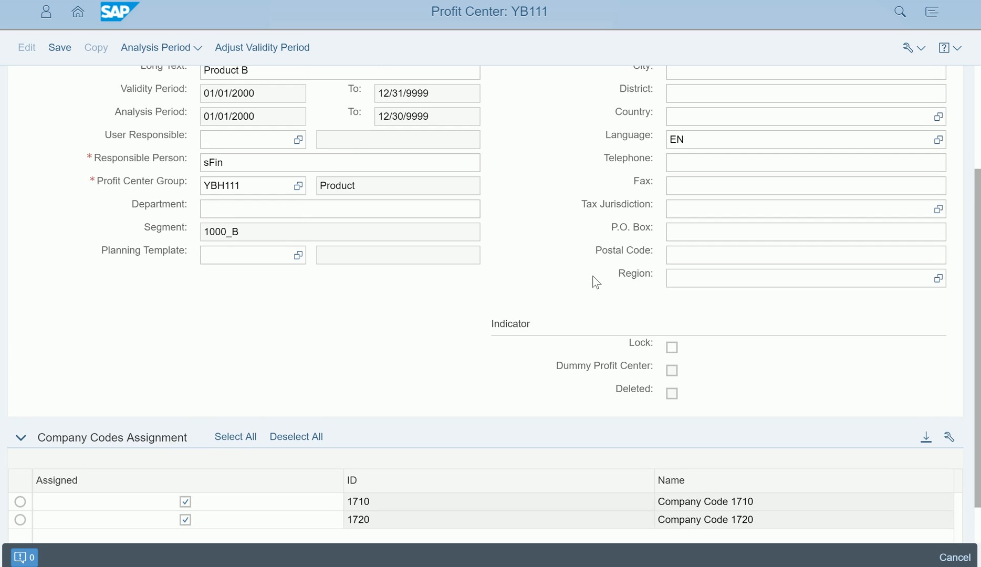
scroll("up", 3)
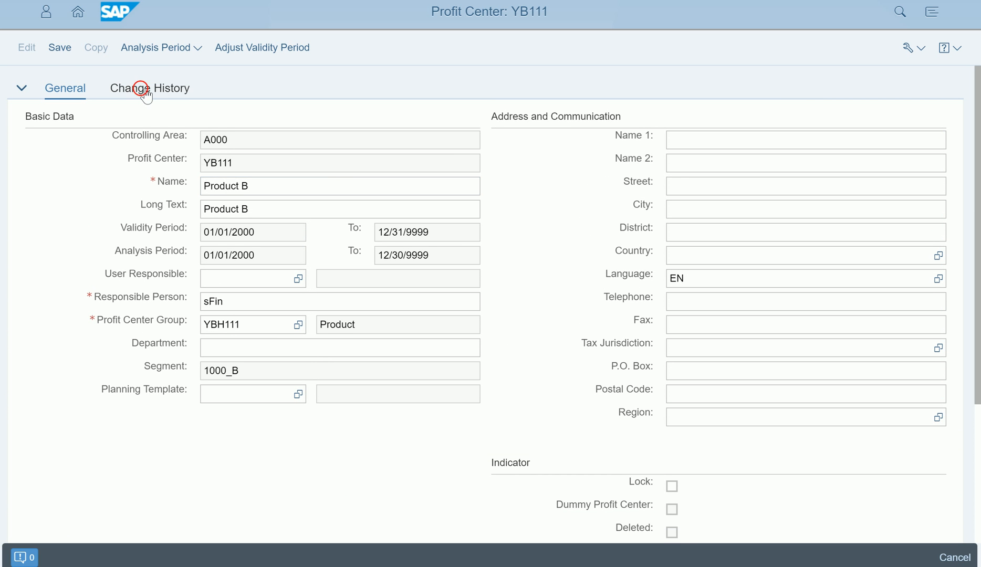
Show YB111's change history with the single segment change to 1000_B.
left_click(149, 87)
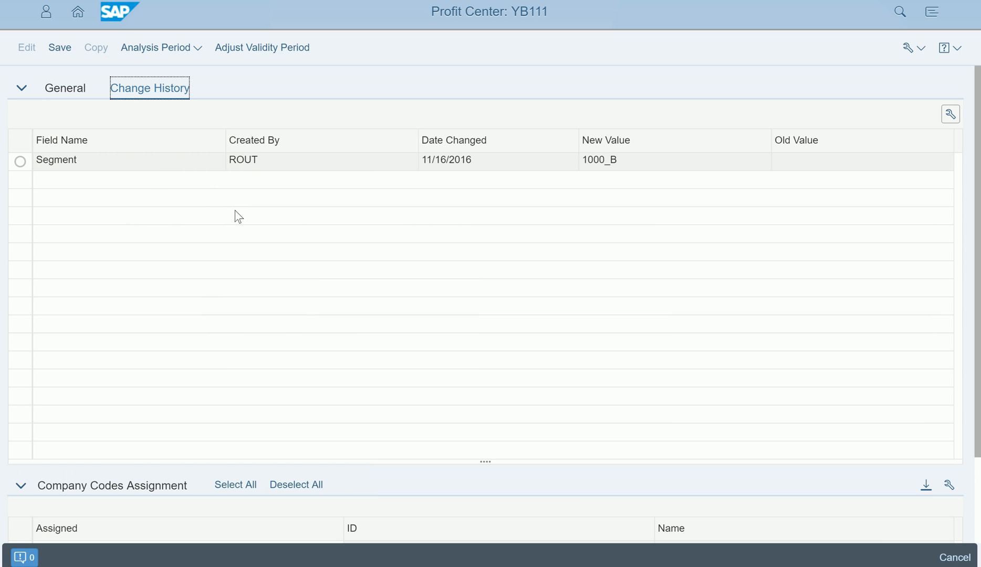
mouse_move(358, 227)
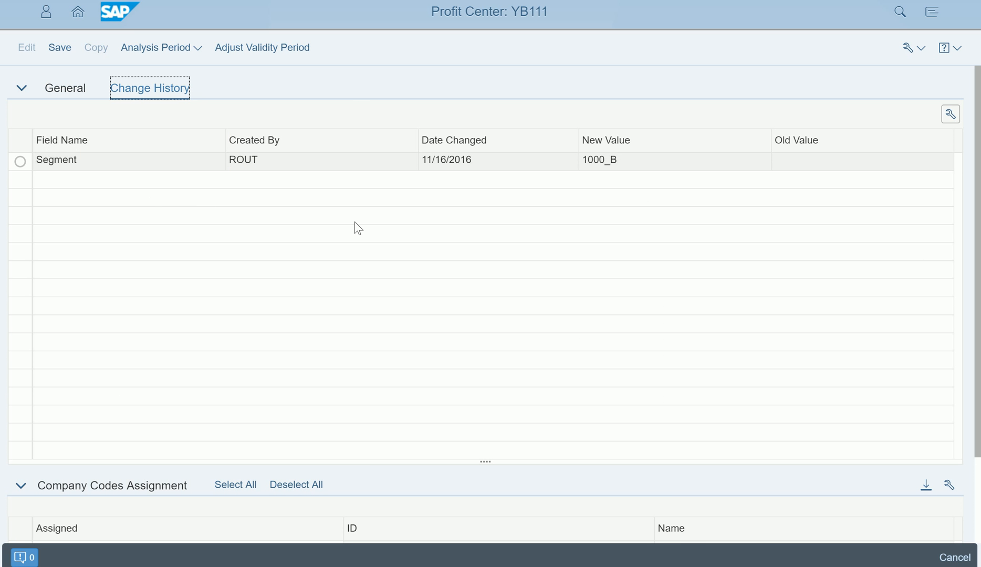
mouse_move(312, 213)
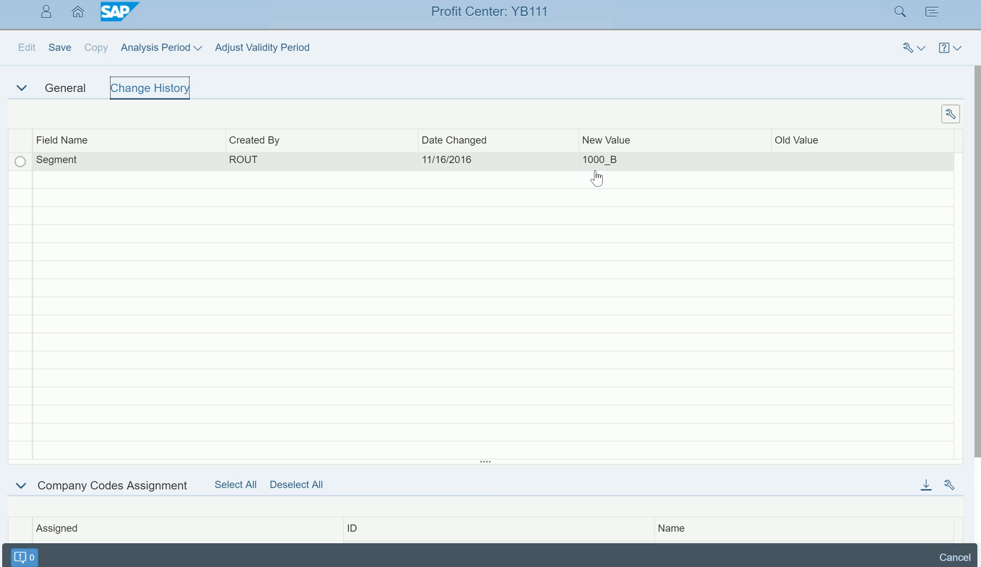
mouse_move(627, 176)
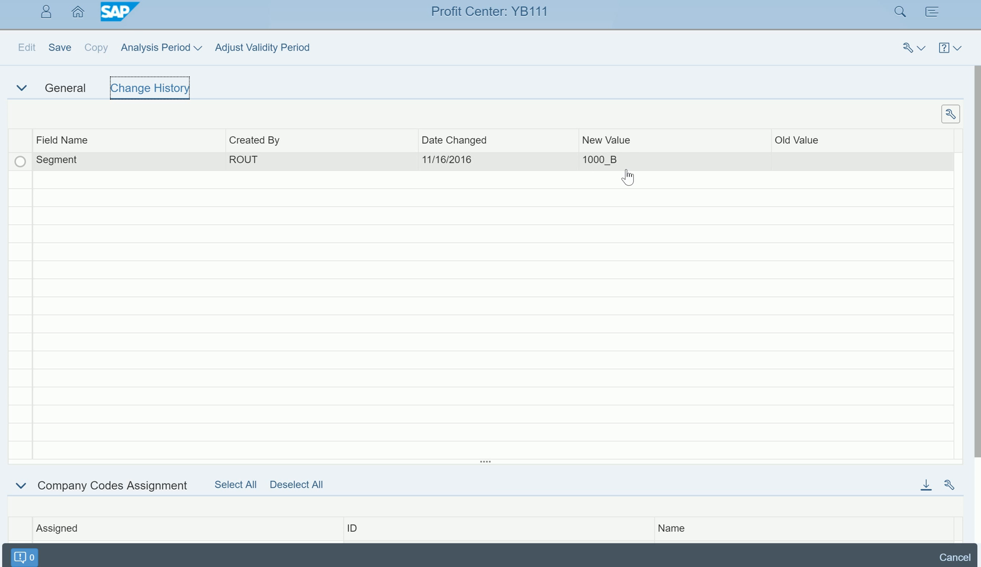
mouse_move(259, 123)
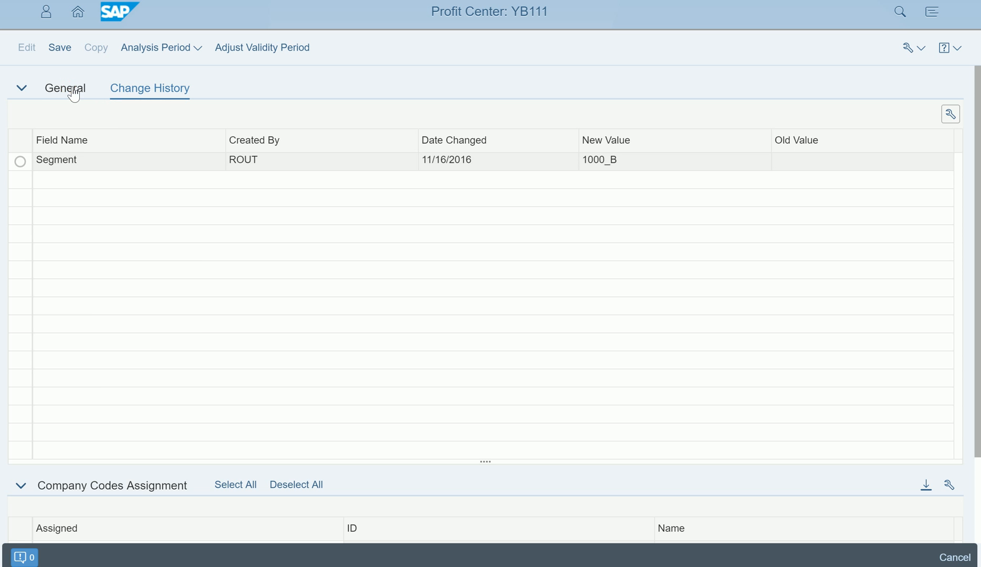
Return to YB111's general data, still editable with Product B and segment 1000_B.
left_click(65, 87)
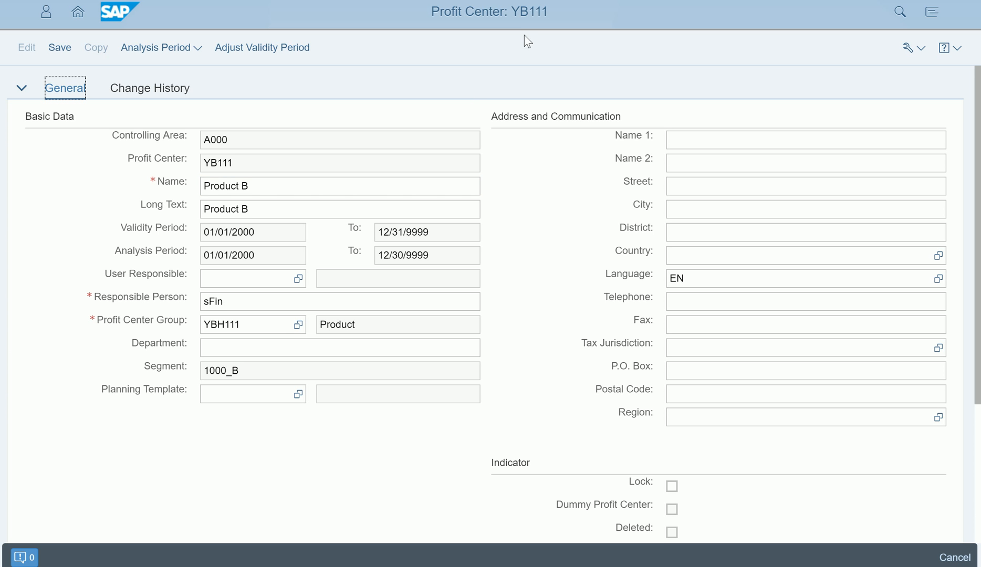
mouse_move(285, 169)
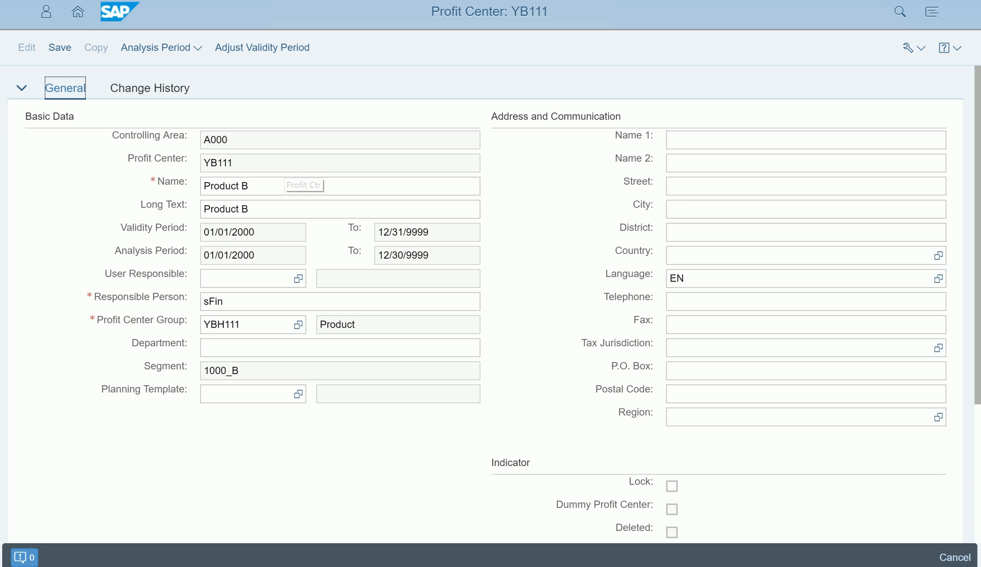
Return from profit center YB111 to the launchpad Home page via the shell bar Home icon.
left_click(77, 12)
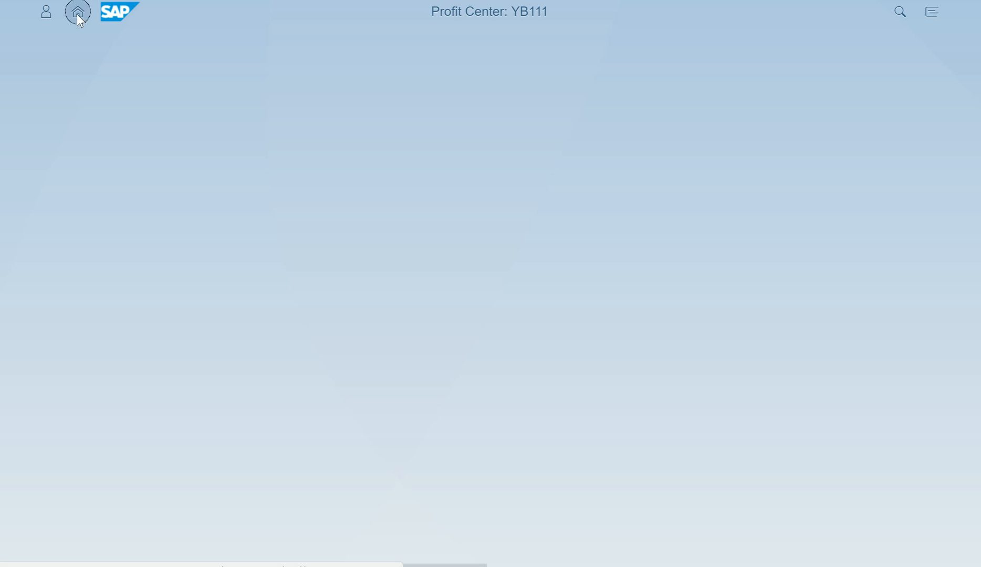
left_click(77, 12)
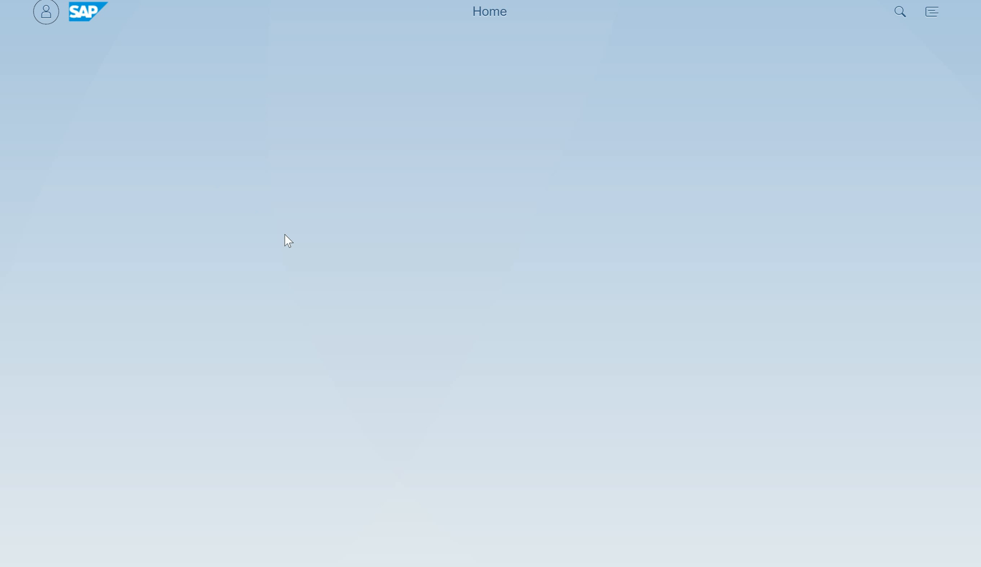
mouse_move(311, 228)
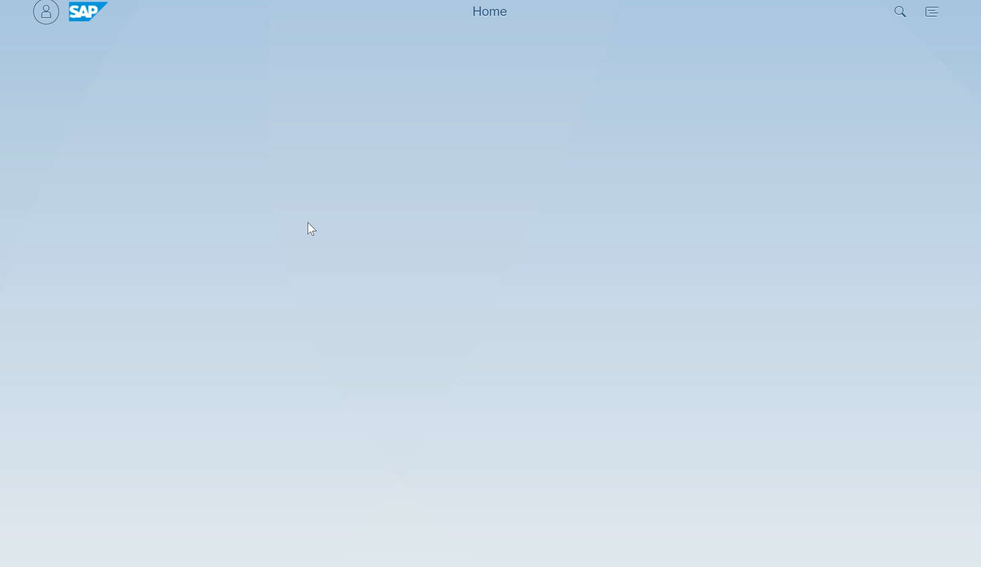
mouse_move(320, 254)
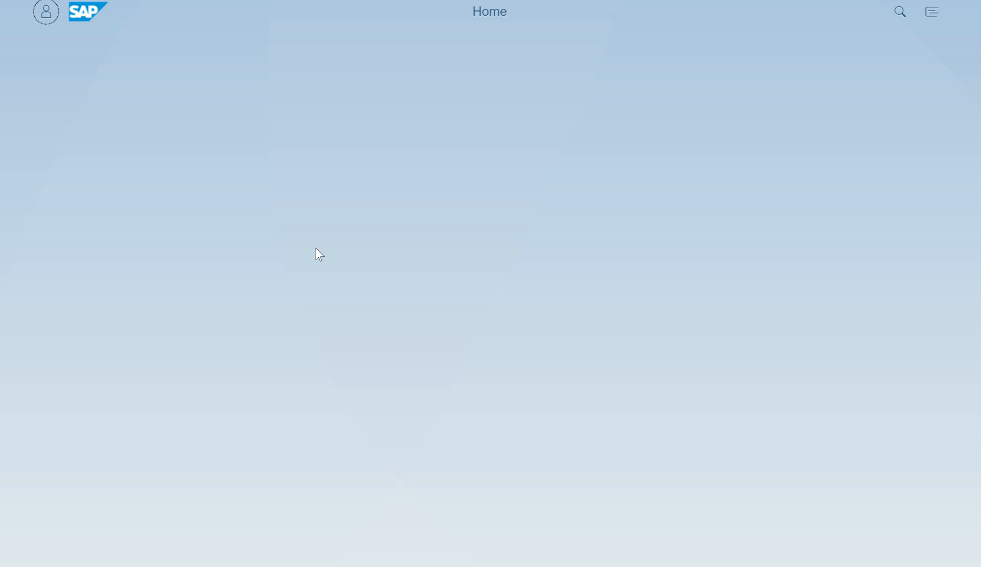
mouse_move(247, 230)
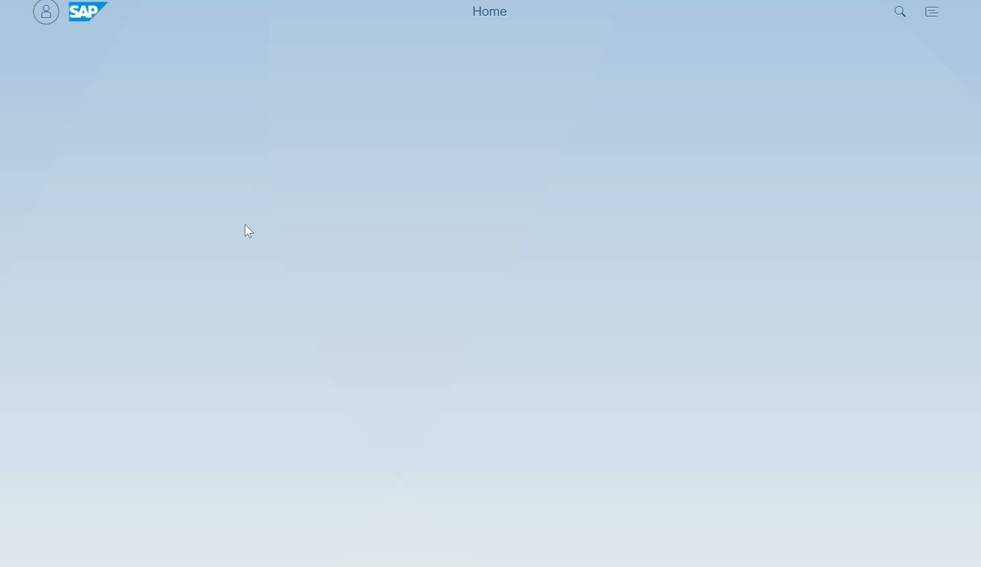
mouse_move(268, 195)
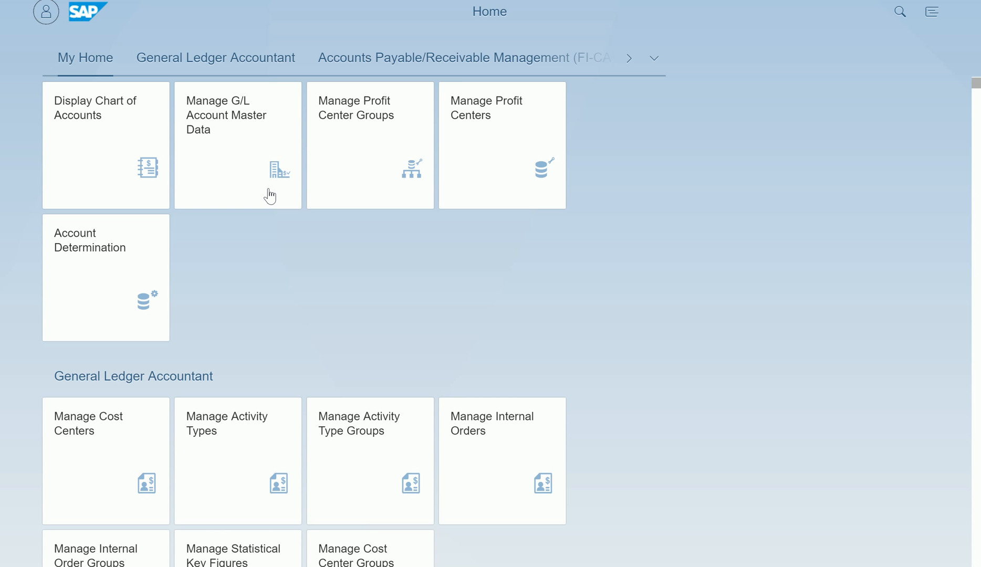
mouse_move(504, 93)
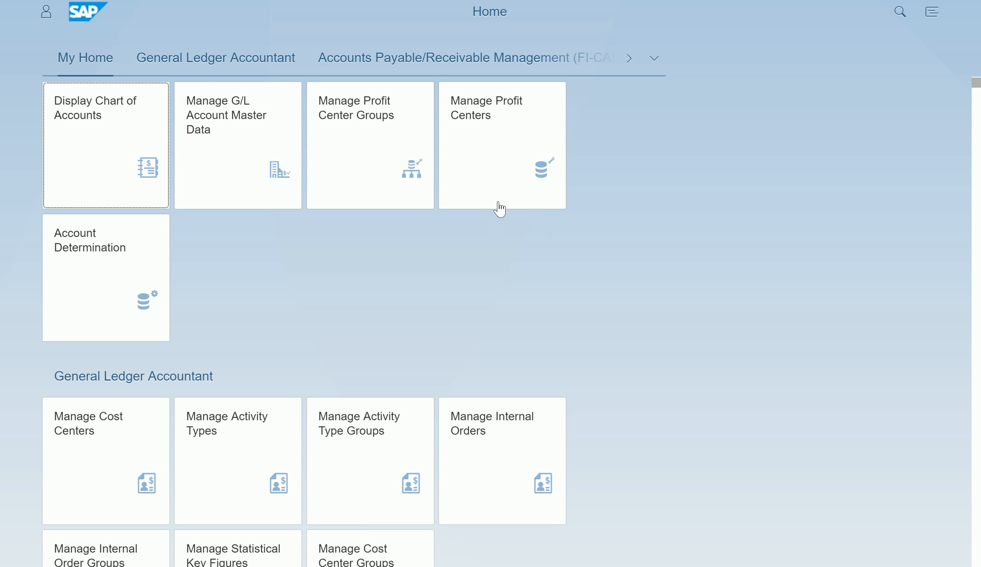
mouse_move(459, 298)
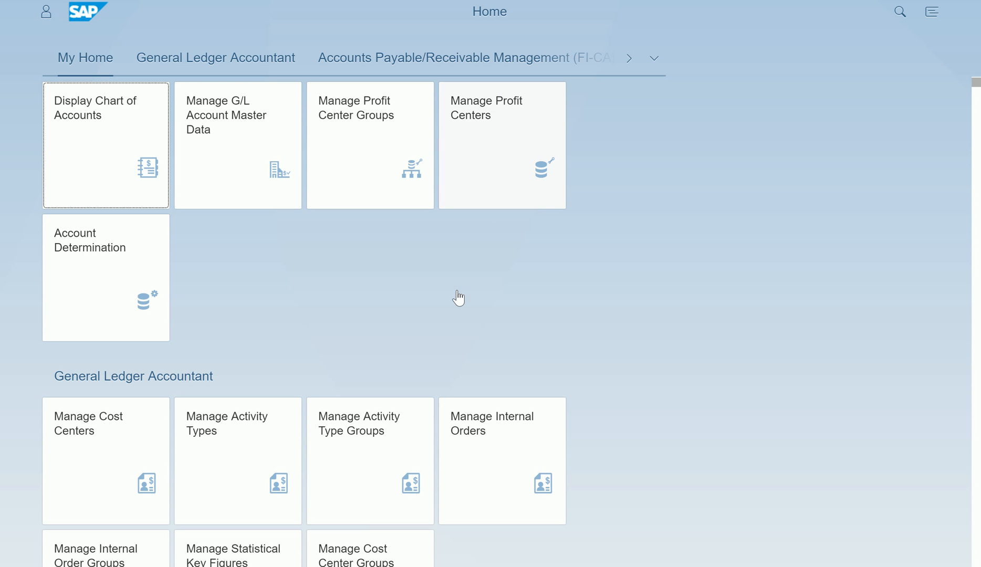